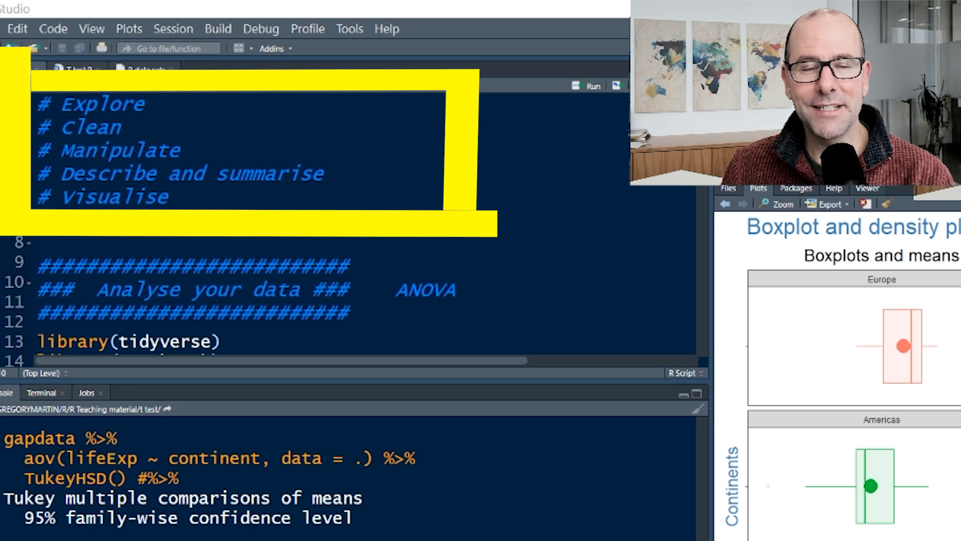
# - Type '# Analyse' as a new workflow comment line after '# Visualise'
pyautogui.write('# Analyse')
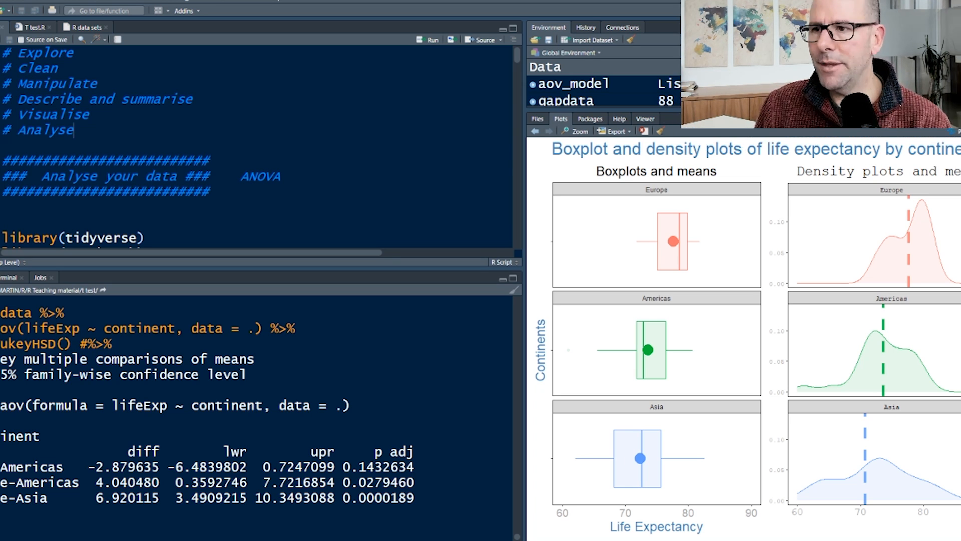
pyautogui.click(575, 131)
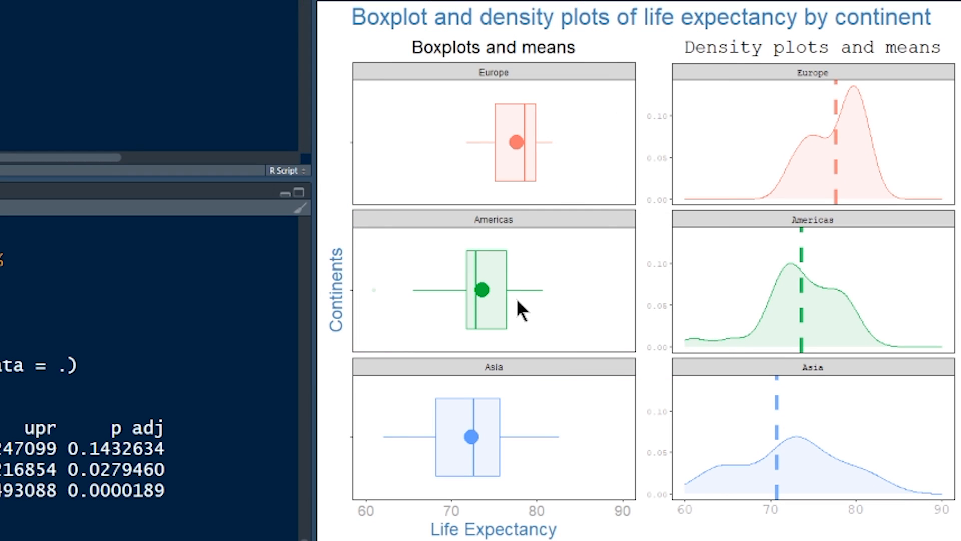
pyautogui.moveTo(530, 156)
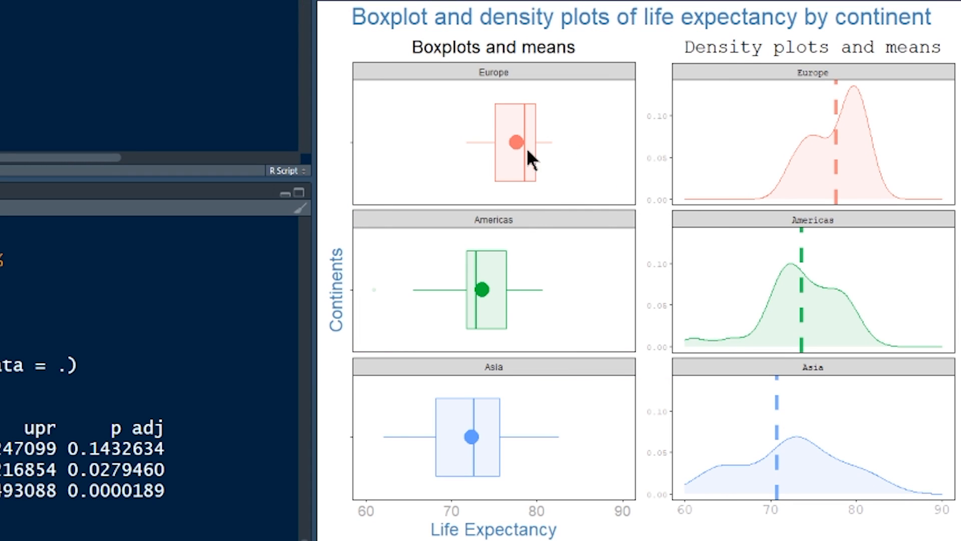
pyautogui.moveTo(564, 309)
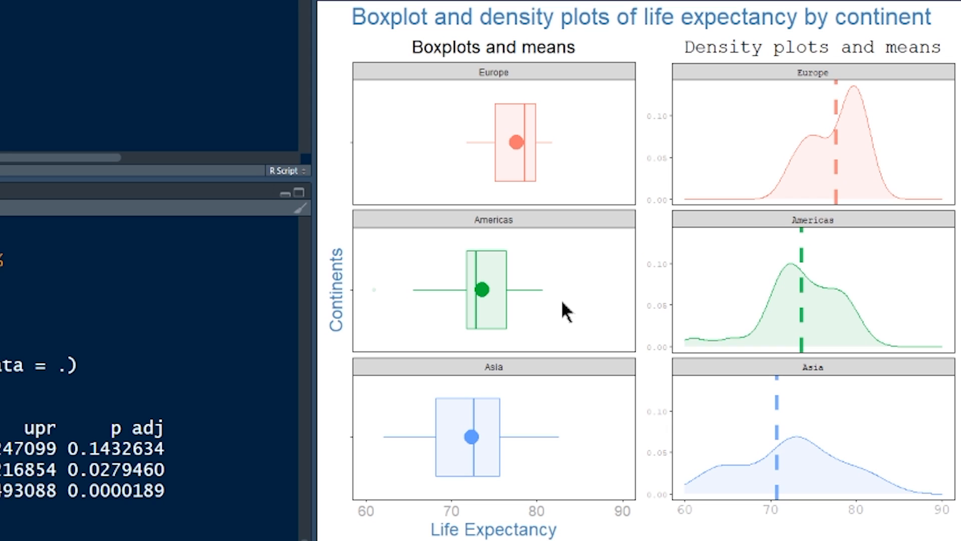
pyautogui.moveTo(549, 347)
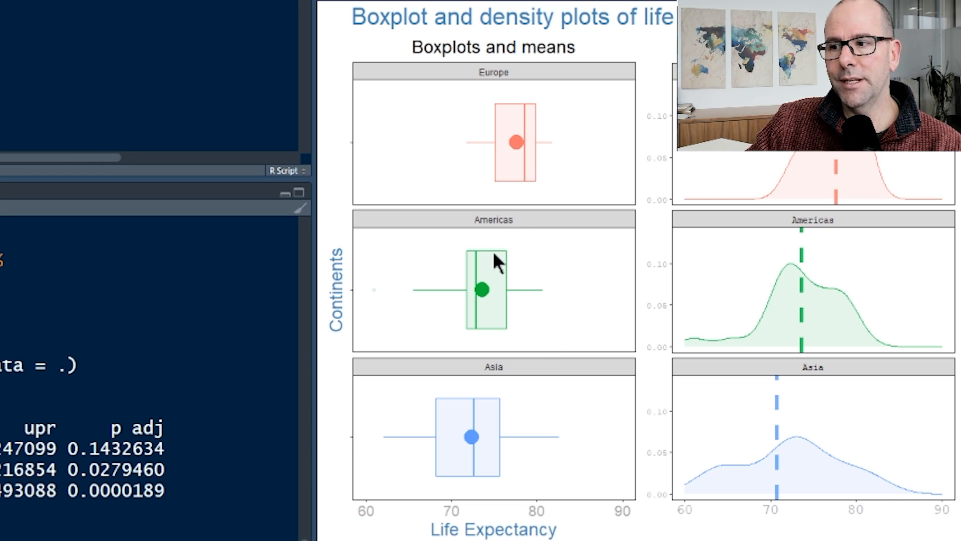
pyautogui.moveTo(542, 251)
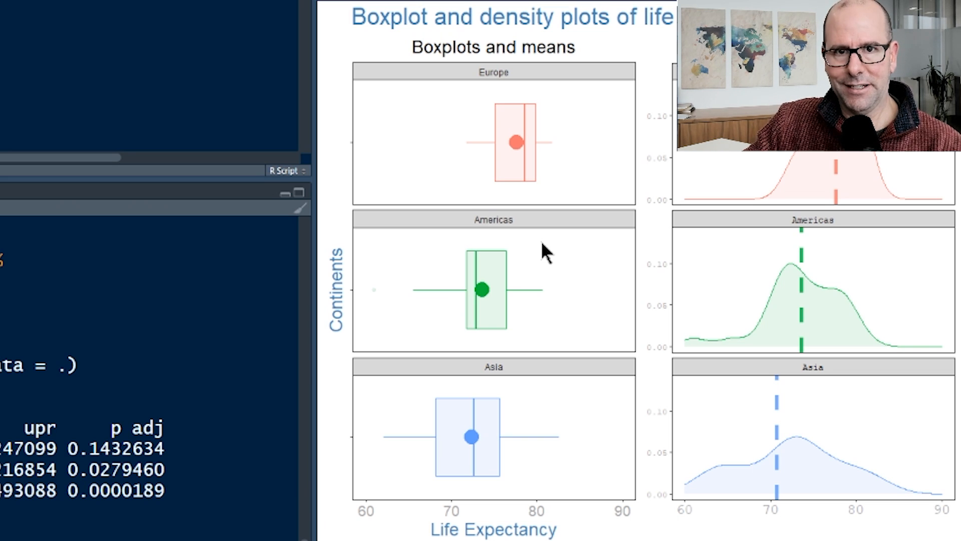
pyautogui.moveTo(497, 236)
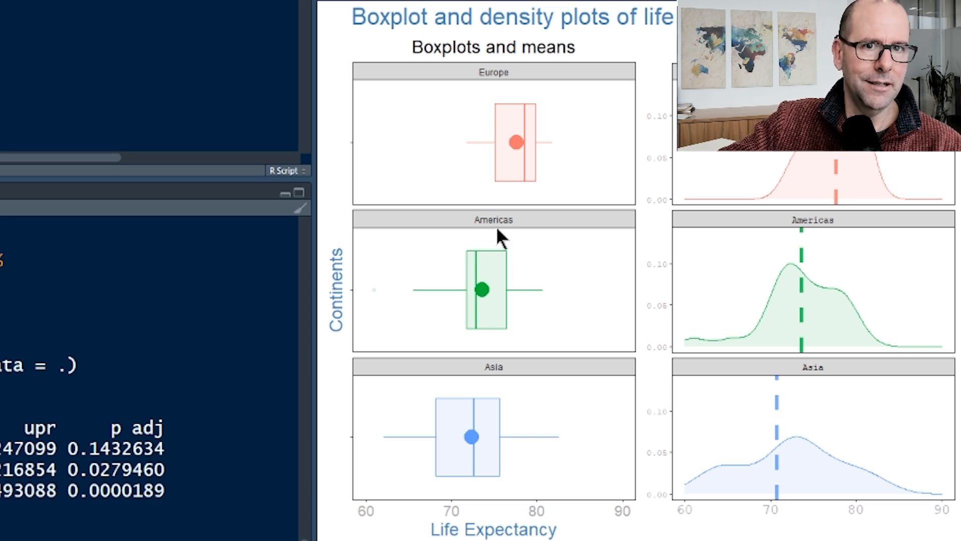
pyautogui.moveTo(491, 156)
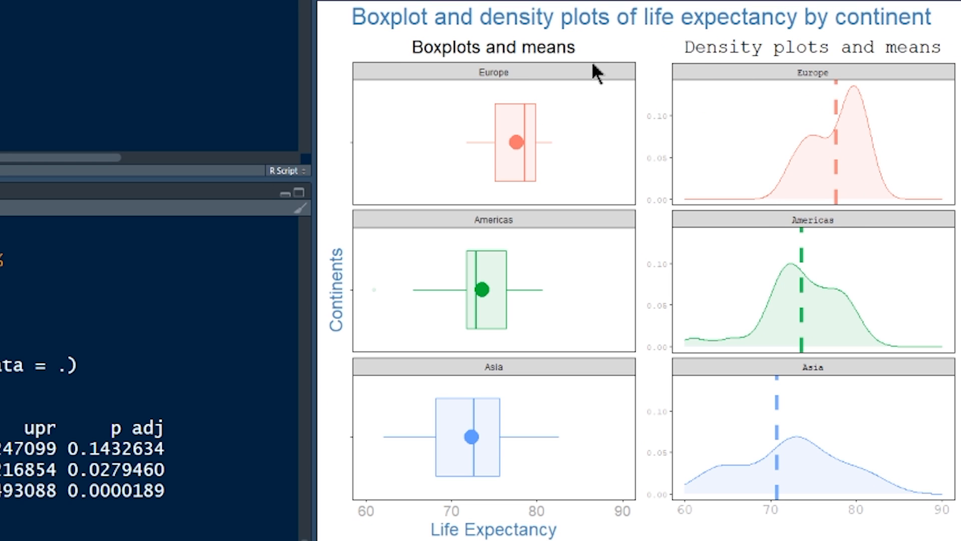
pyautogui.moveTo(542, 156)
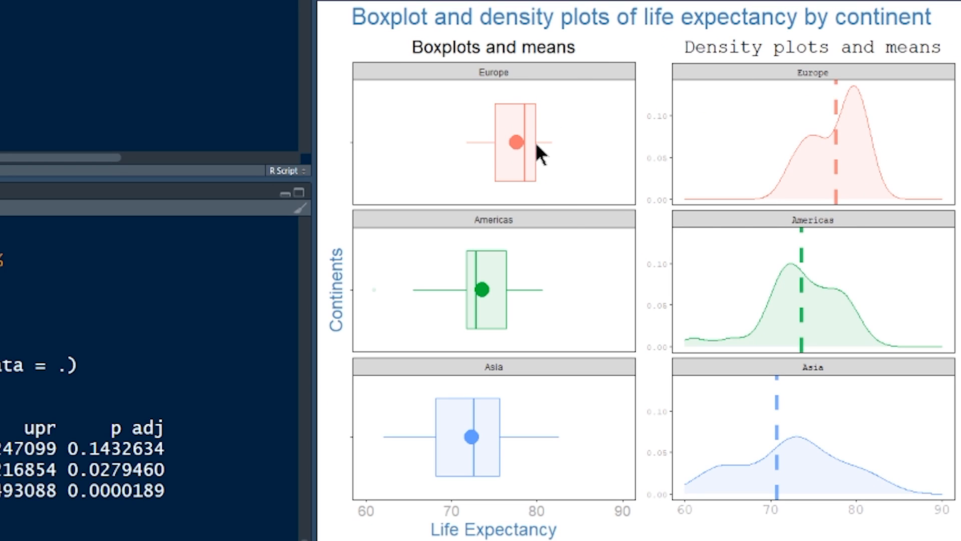
pyautogui.moveTo(519, 297)
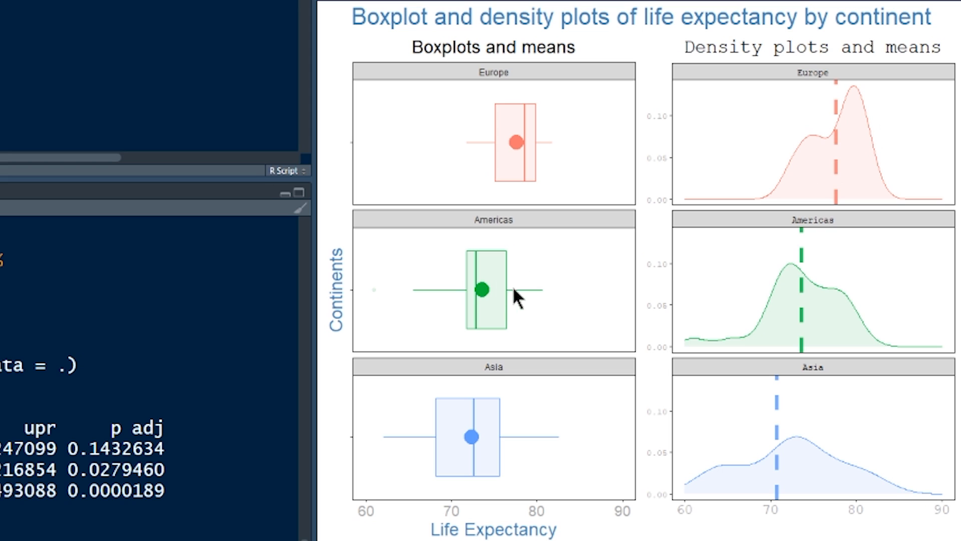
pyautogui.moveTo(852, 377)
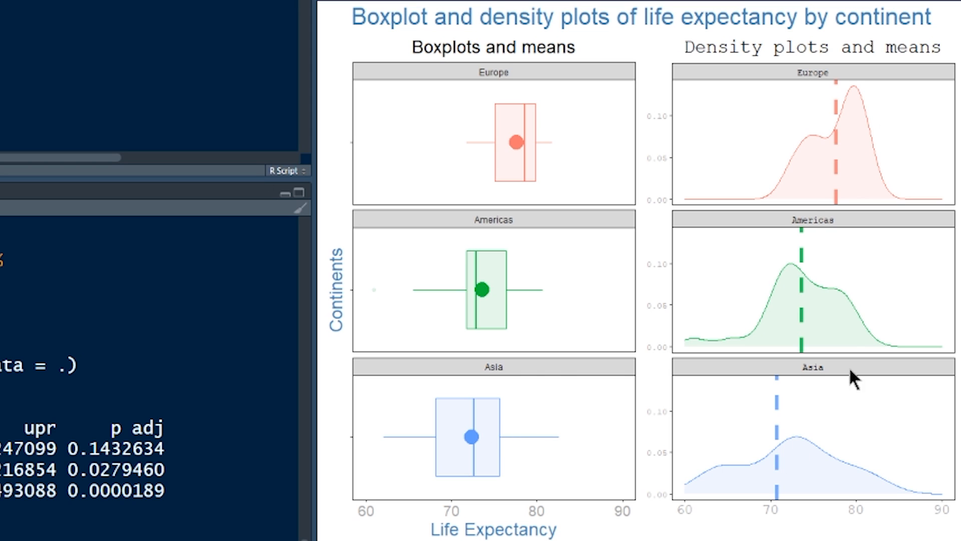
pyautogui.moveTo(739, 447)
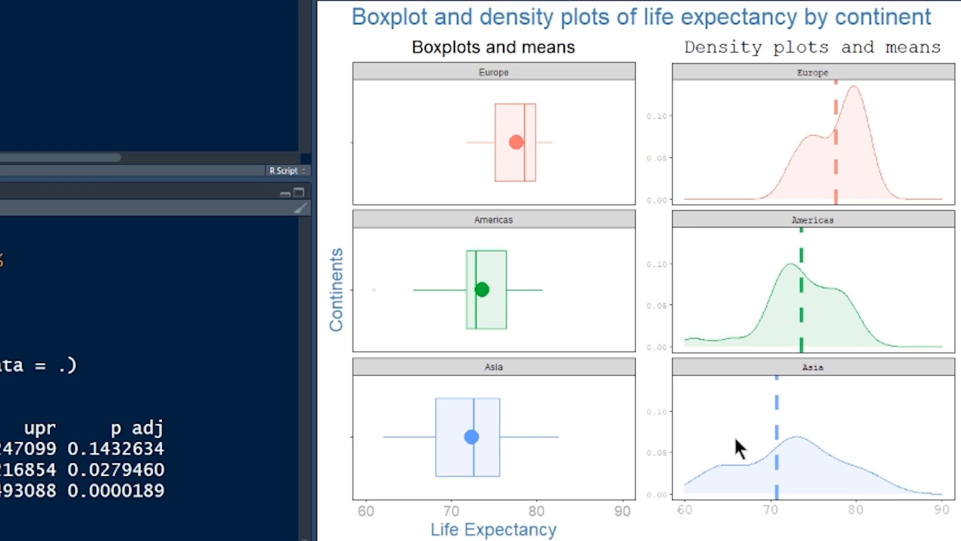
pyautogui.moveTo(714, 264)
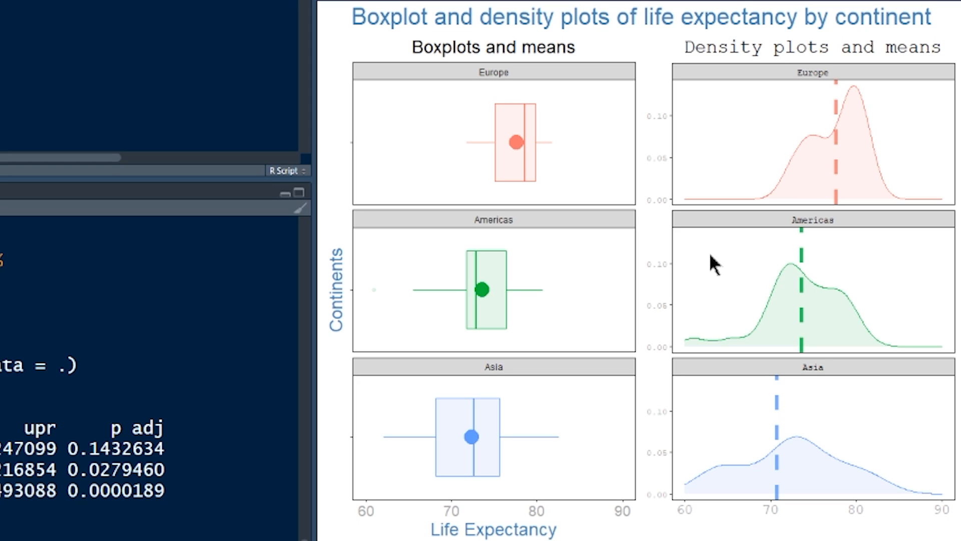
pyautogui.moveTo(765, 142)
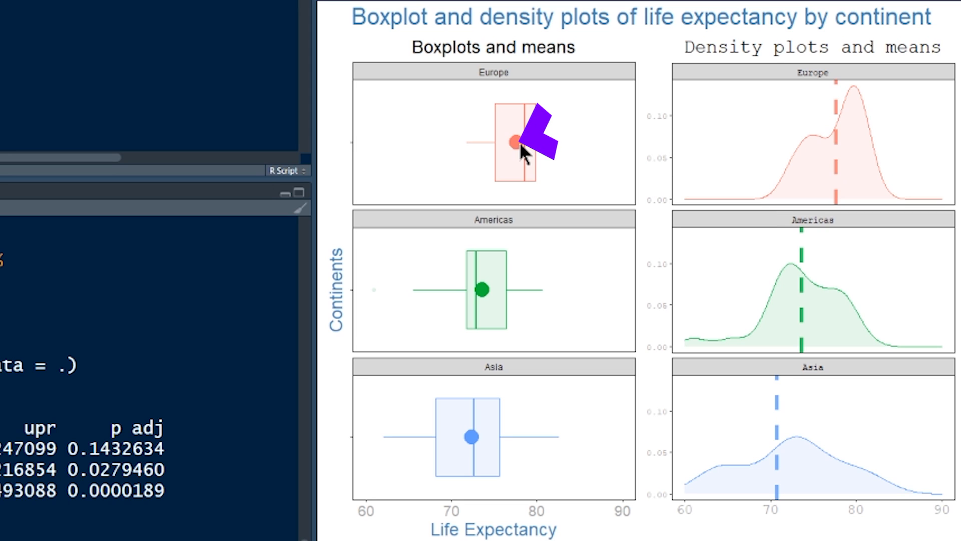
pyautogui.moveTo(472, 439)
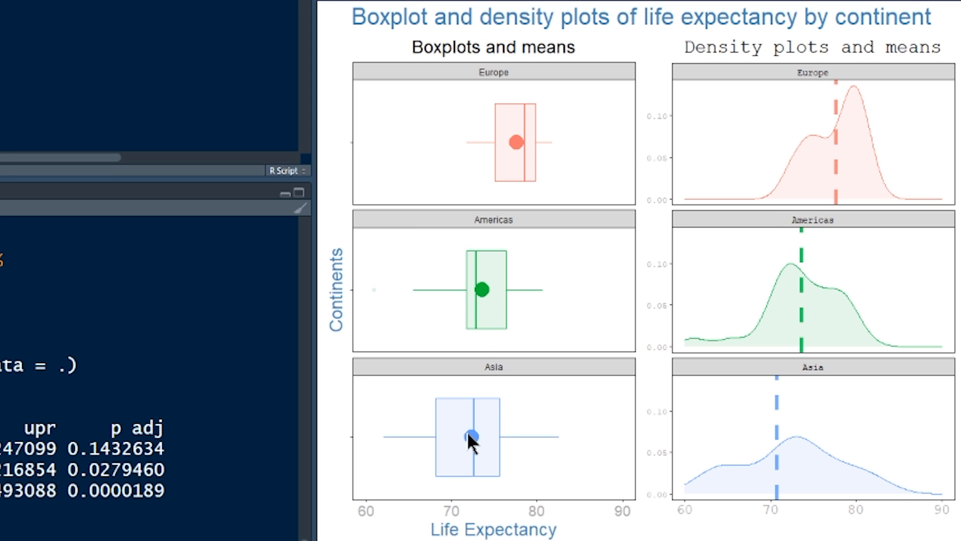
pyautogui.moveTo(532, 120)
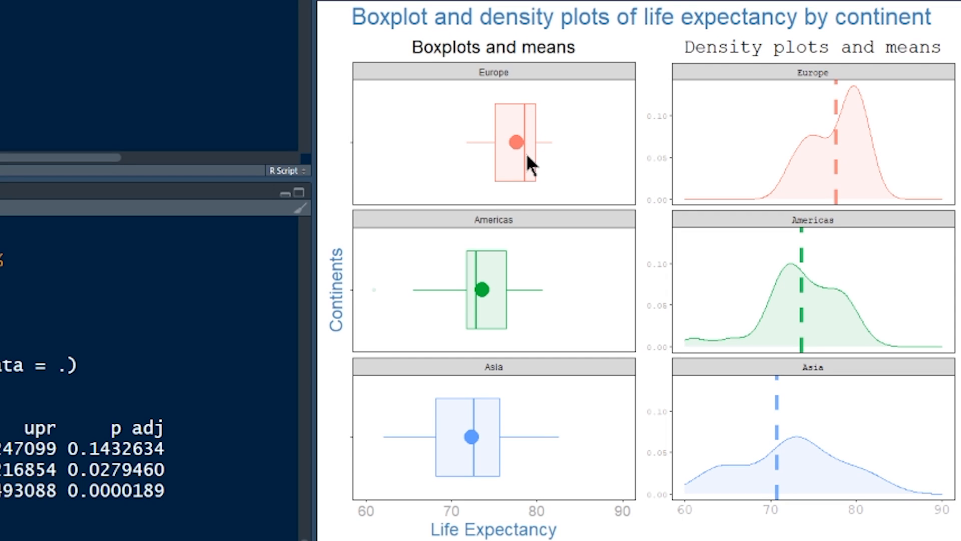
pyautogui.moveTo(522, 144)
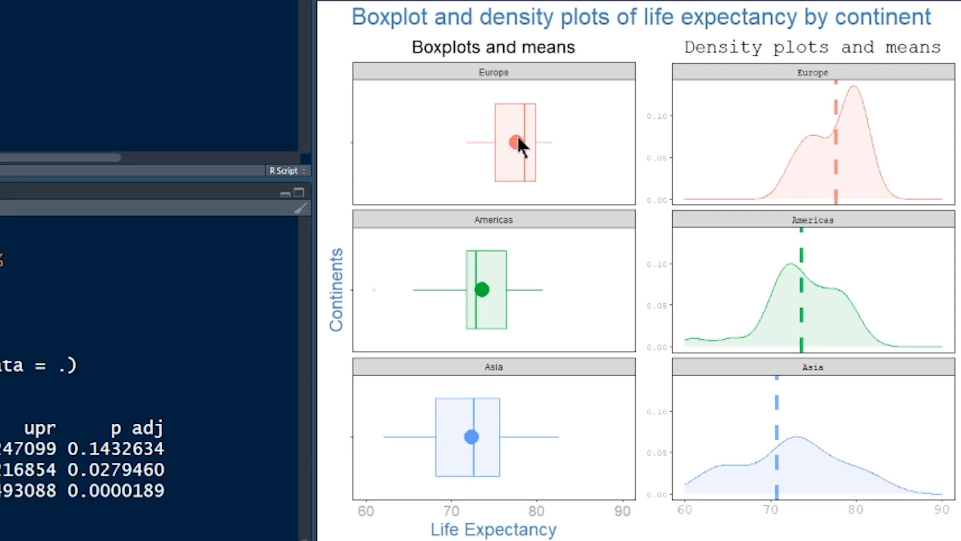
pyautogui.moveTo(501, 221)
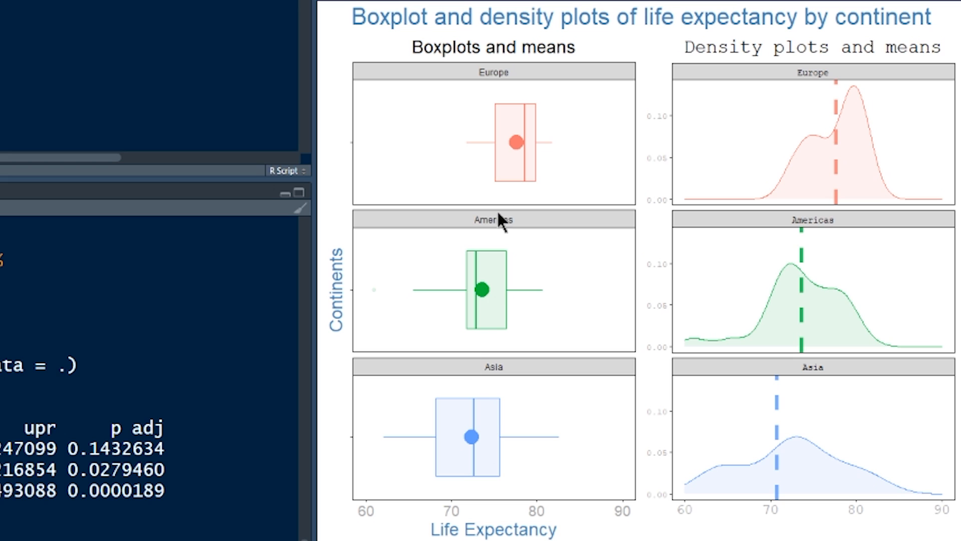
pyautogui.moveTo(835, 92)
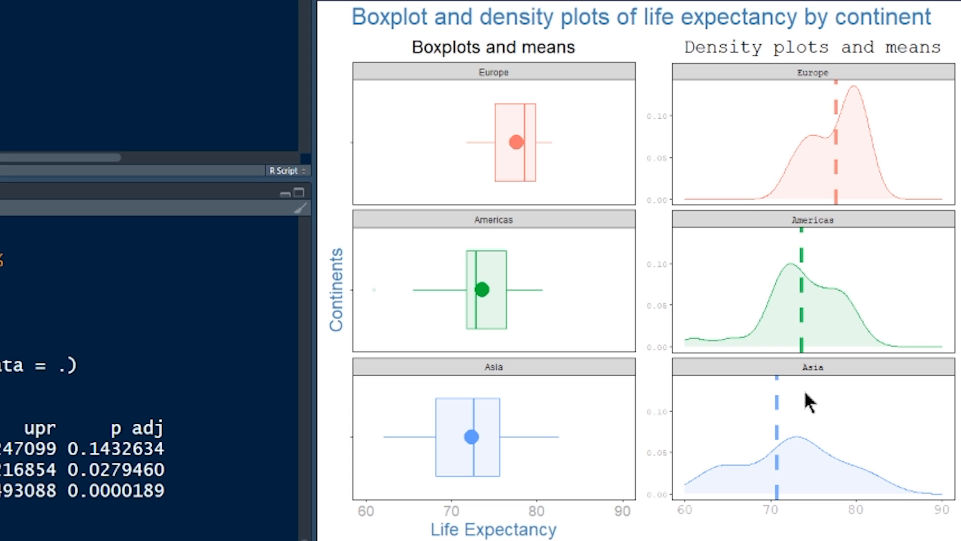
pyautogui.moveTo(736, 344)
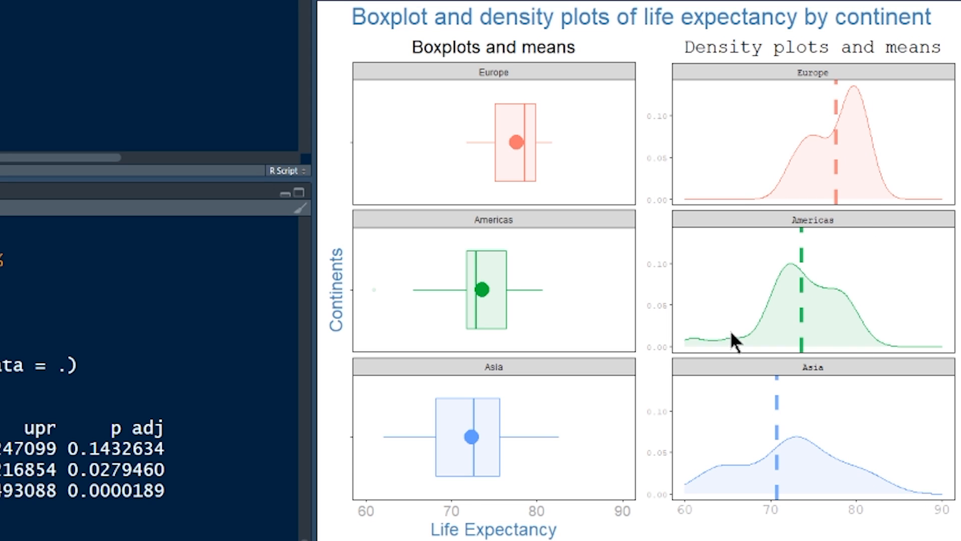
pyautogui.moveTo(822, 362)
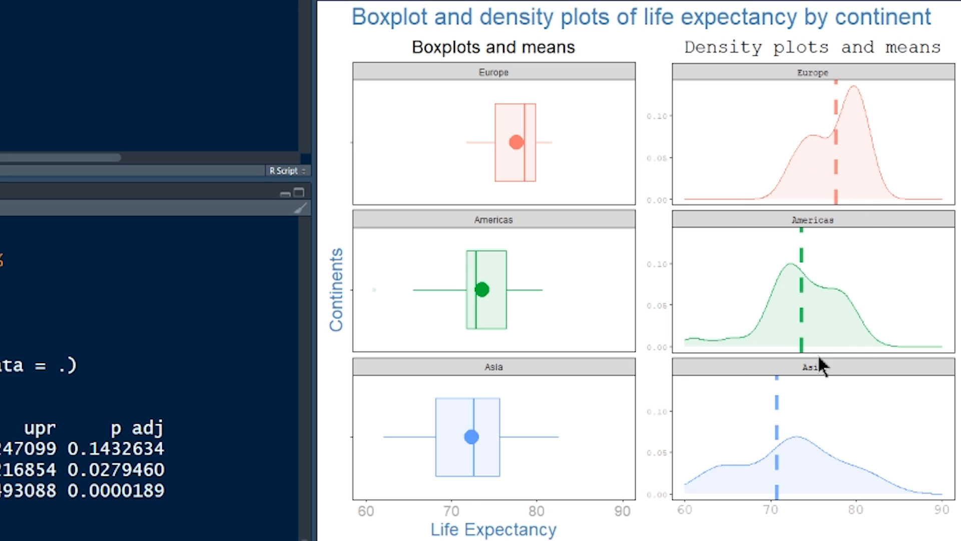
pyautogui.moveTo(797, 309)
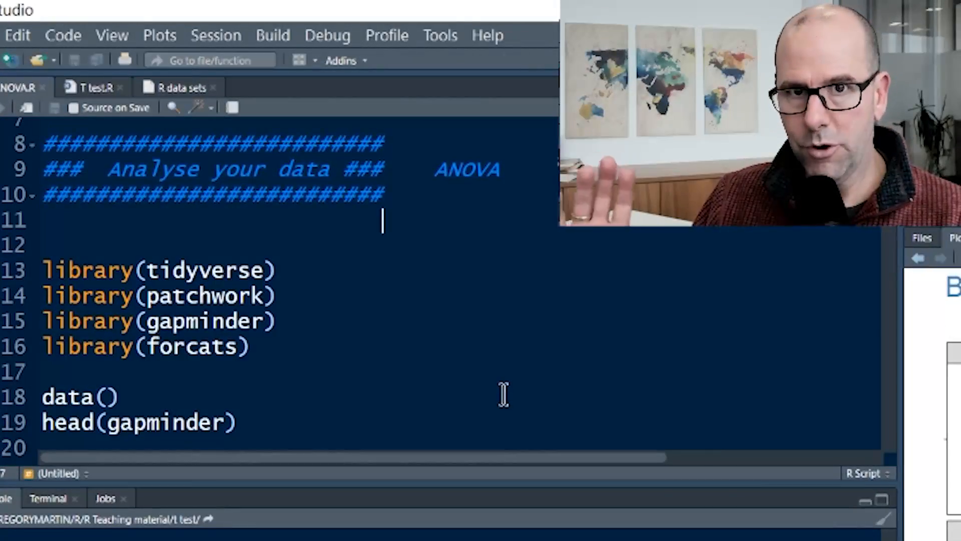
pyautogui.moveTo(288, 285)
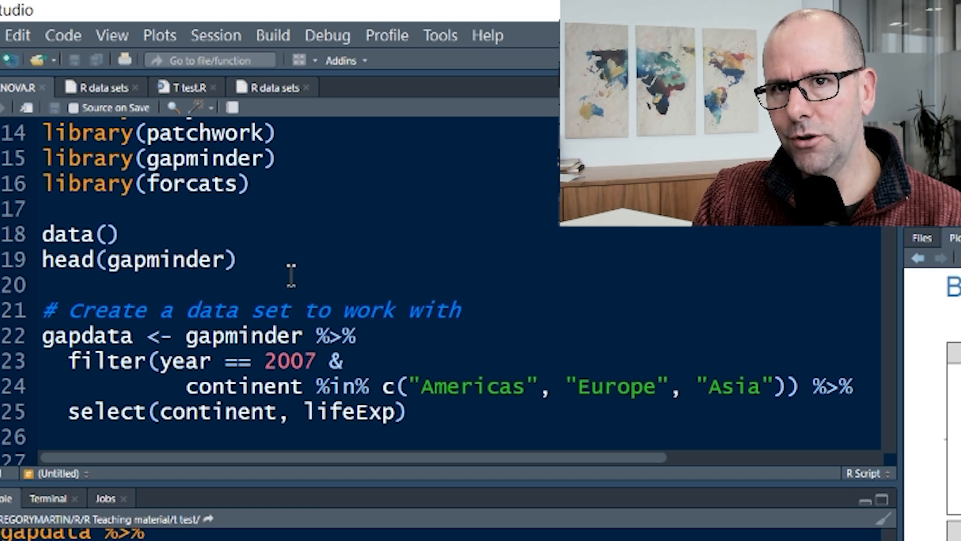
# - Place the caret in the script to write the gapdata filter-and-select pipeline
pyautogui.click(238, 259)
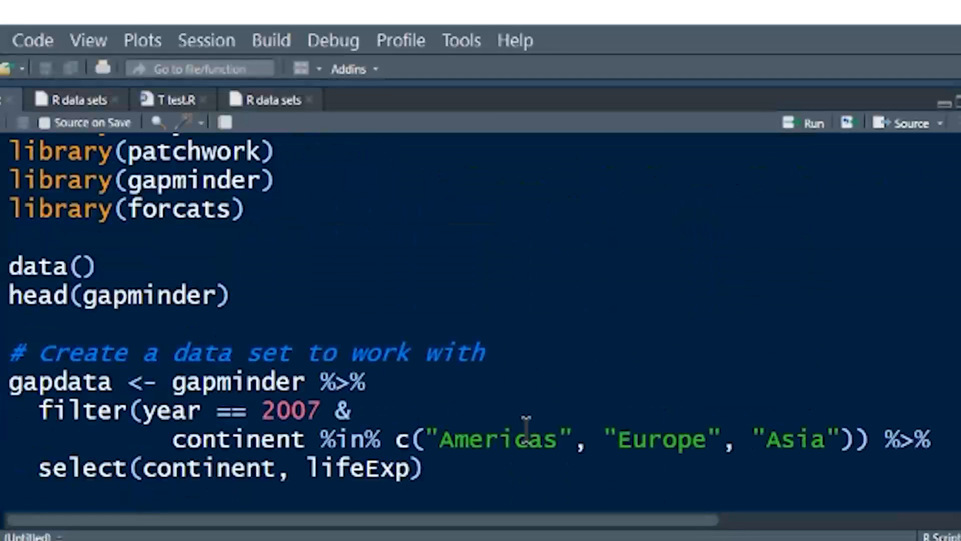
pyautogui.scroll(-3)
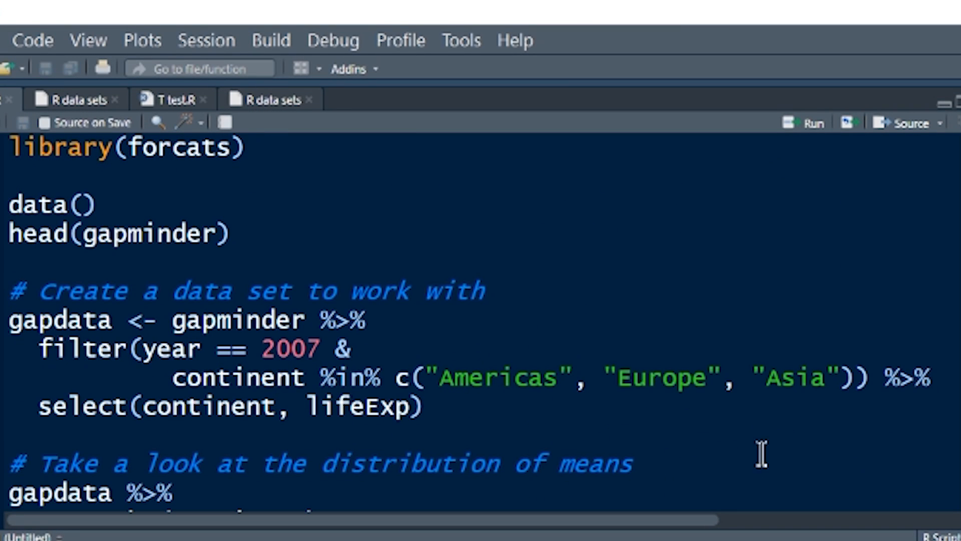
pyautogui.click(113, 320)
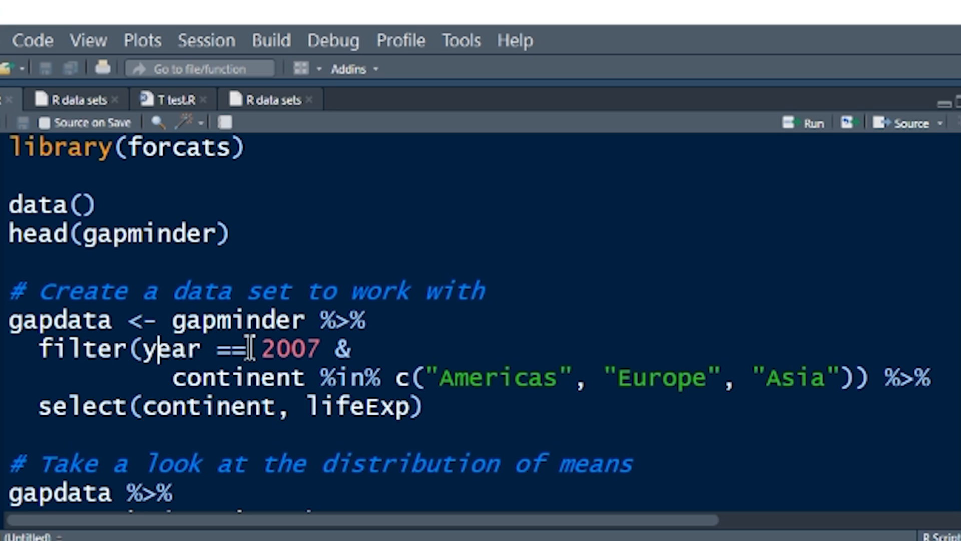
pyautogui.moveTo(159, 348); pyautogui.dragTo(322, 349)
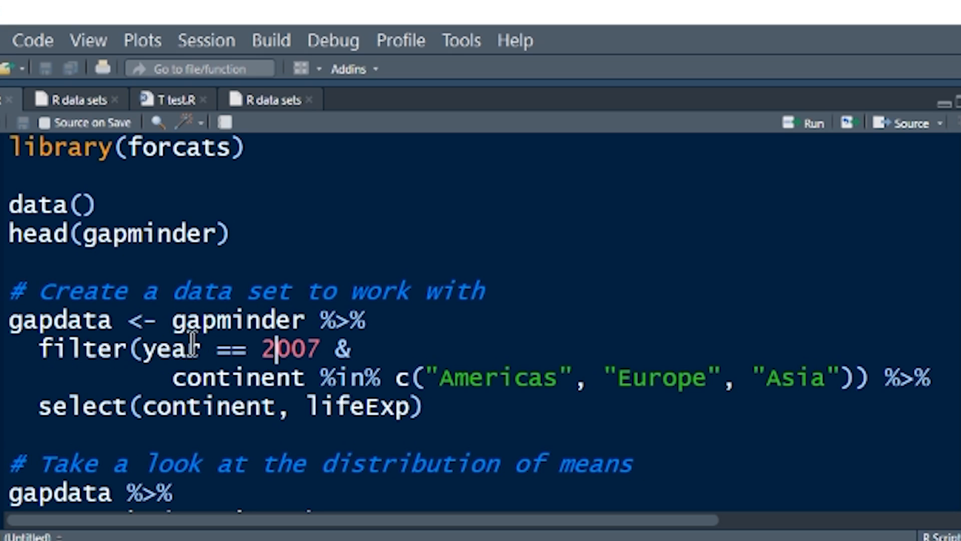
pyautogui.moveTo(306, 349)
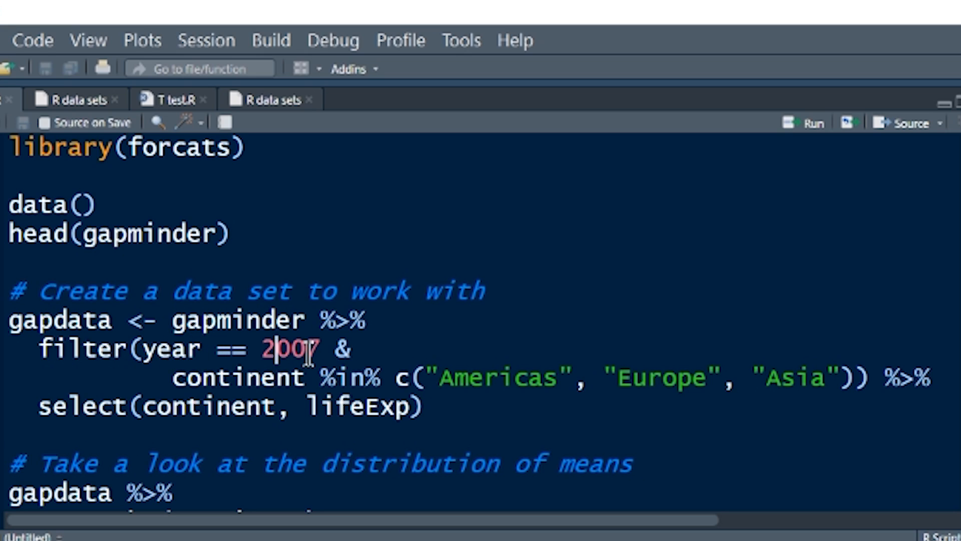
pyautogui.moveTo(152, 348)
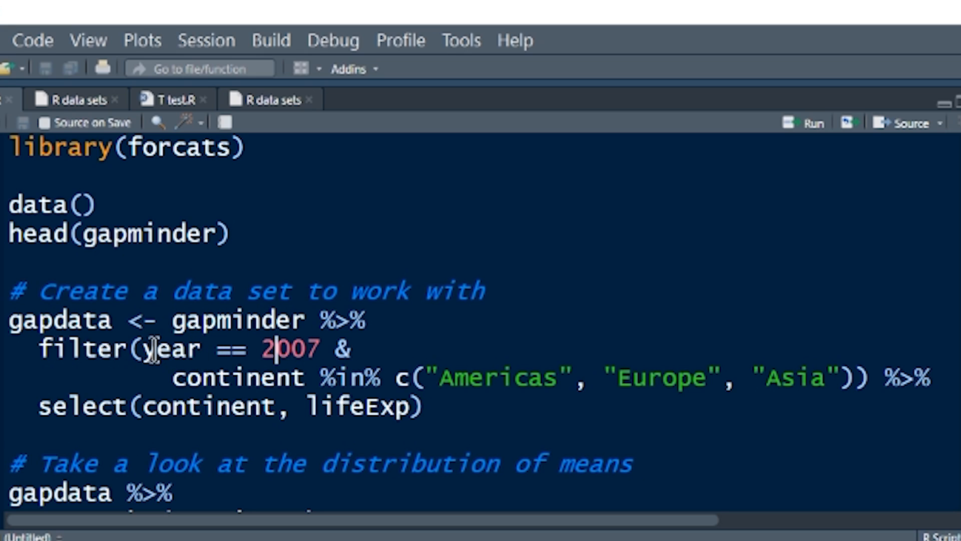
pyautogui.moveTo(143, 349); pyautogui.dragTo(312, 349)
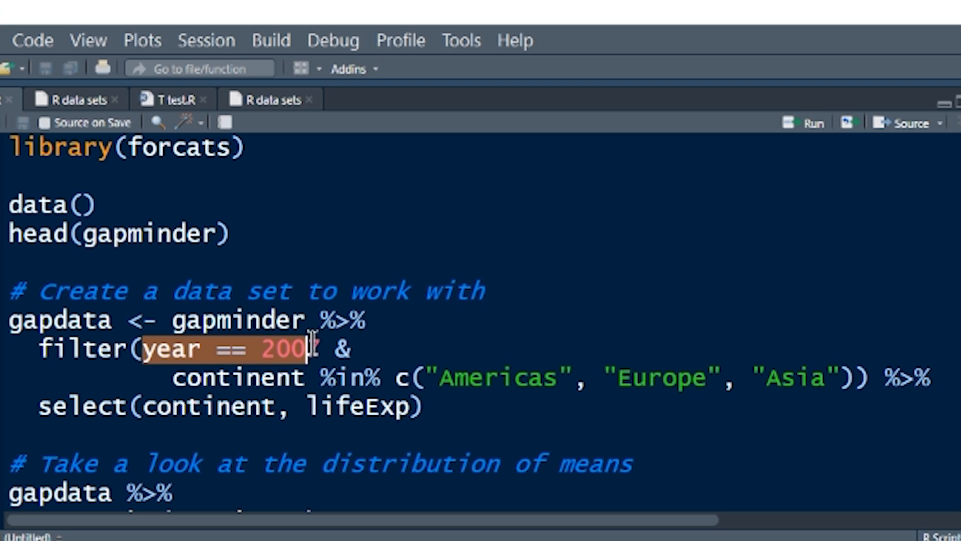
pyautogui.write('7')
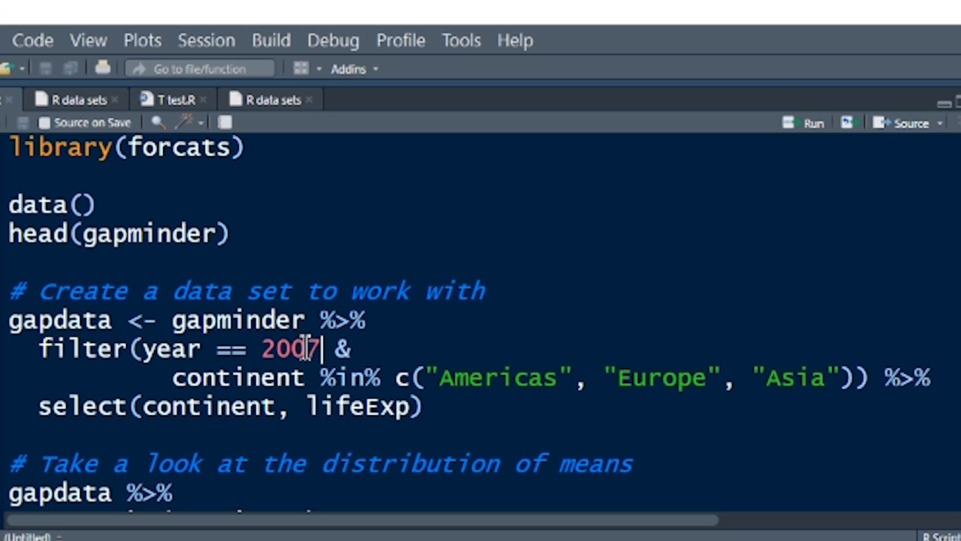
pyautogui.moveTo(236, 349)
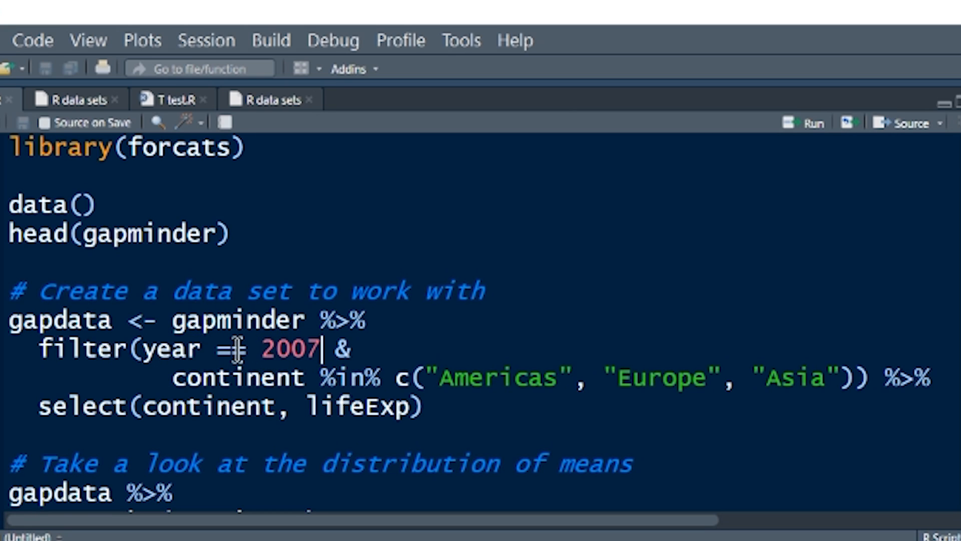
pyautogui.write('=')
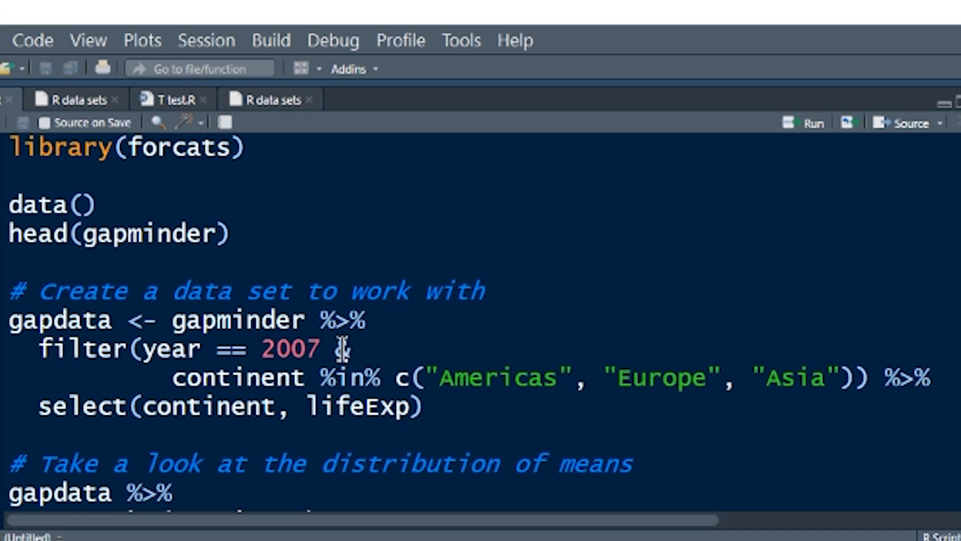
pyautogui.write('&')
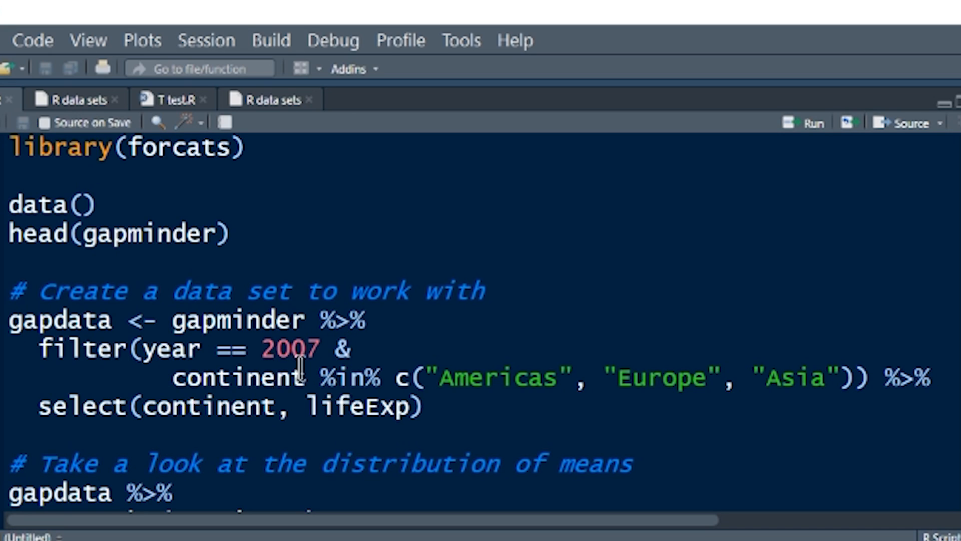
pyautogui.moveTo(388, 376)
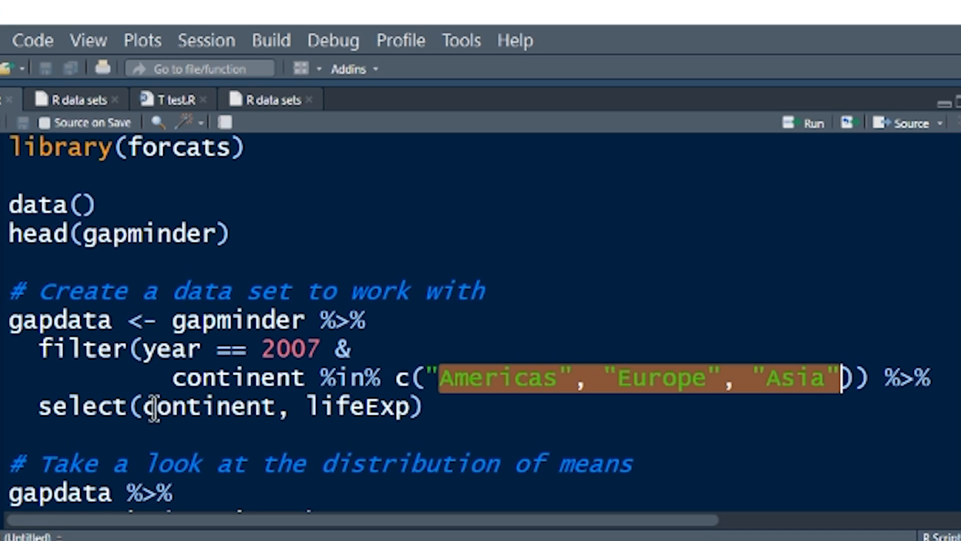
pyautogui.moveTo(166, 406)
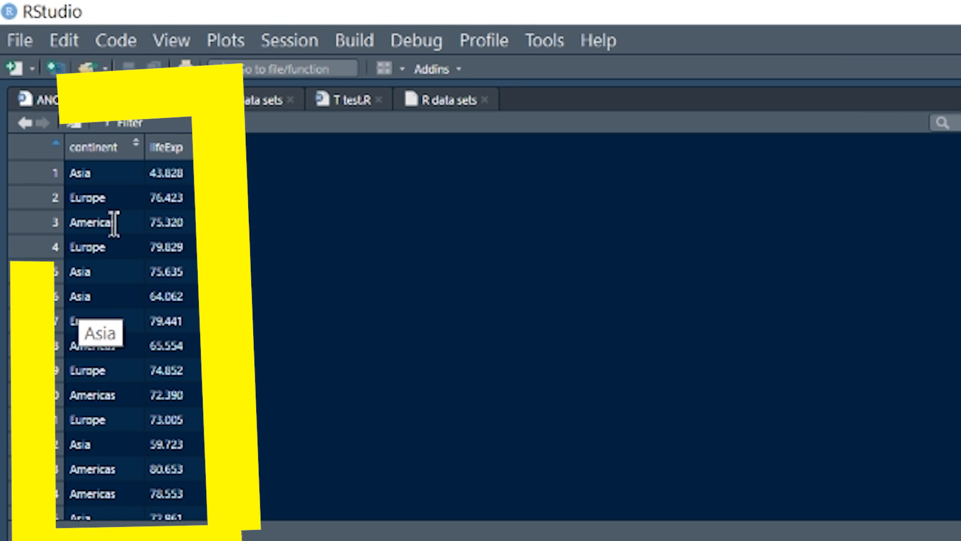
pyautogui.moveTo(260, 359)
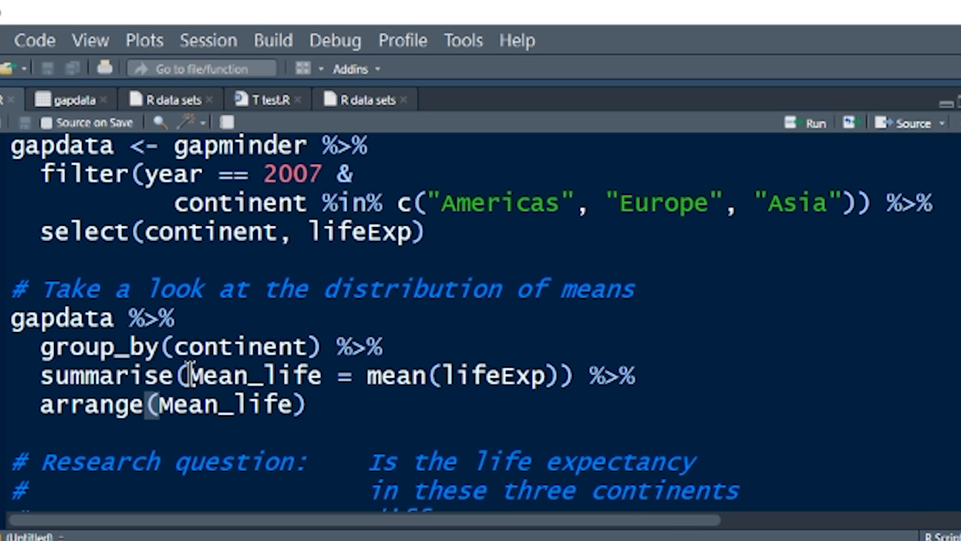
# - Select Mean_life in the summarise block and scroll down past it
pyautogui.doubleClick(254, 375)
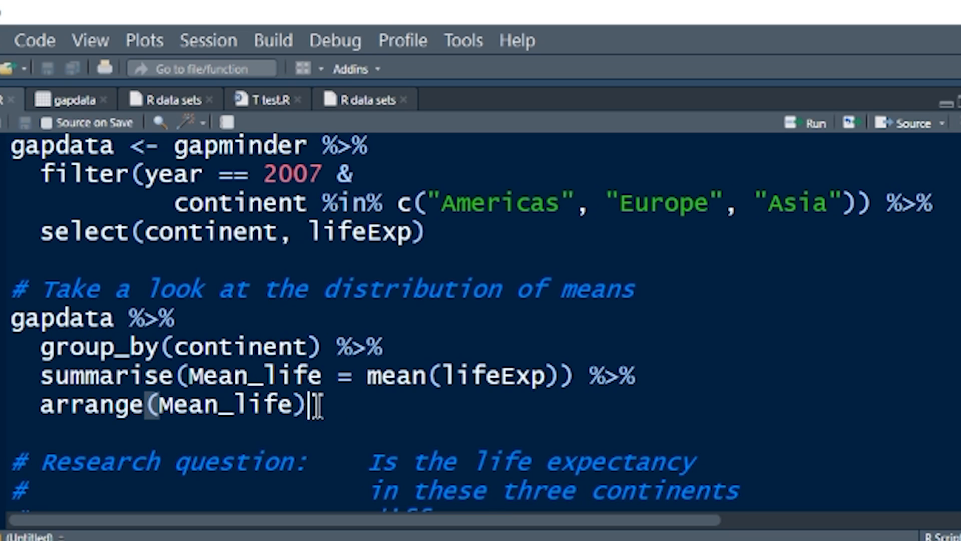
pyautogui.scroll(-3)
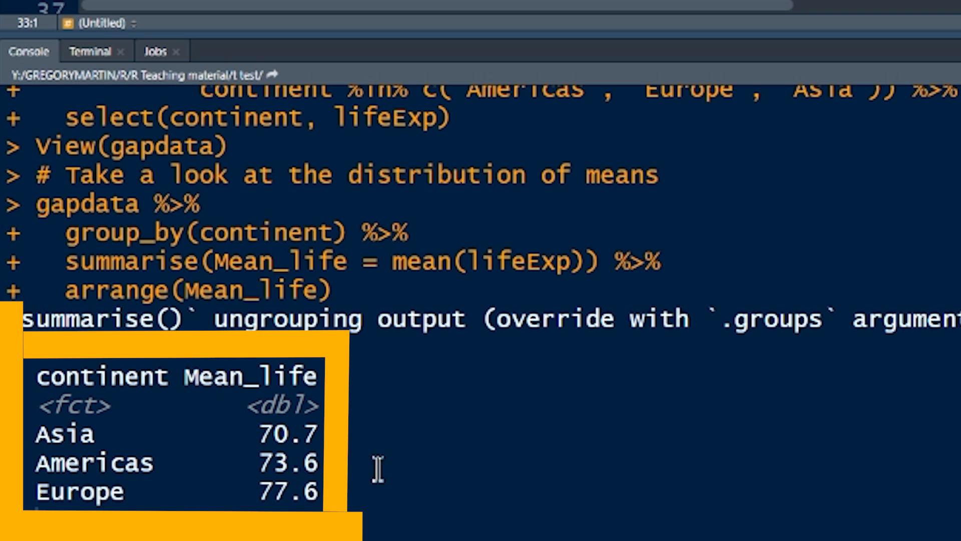
pyautogui.moveTo(276, 374)
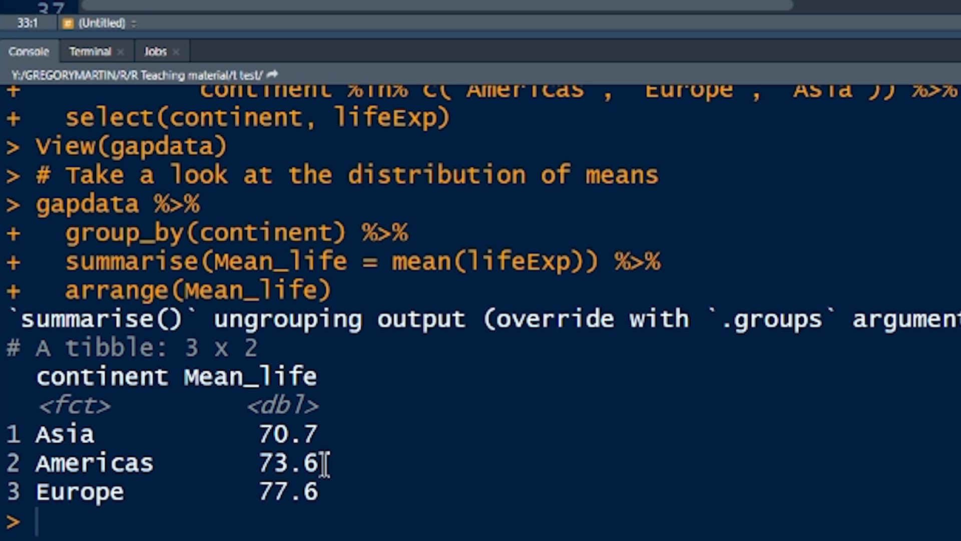
pyautogui.moveTo(322, 490)
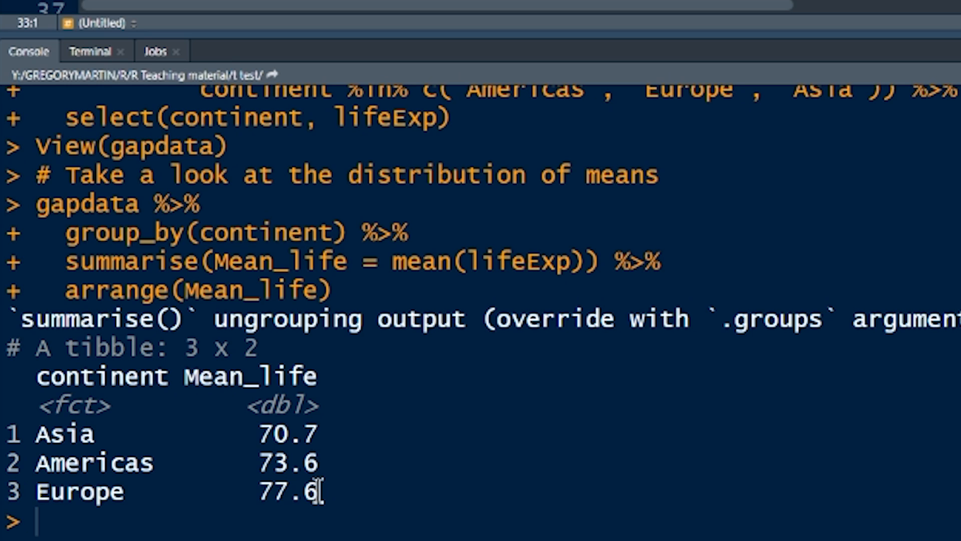
pyautogui.moveTo(325, 459)
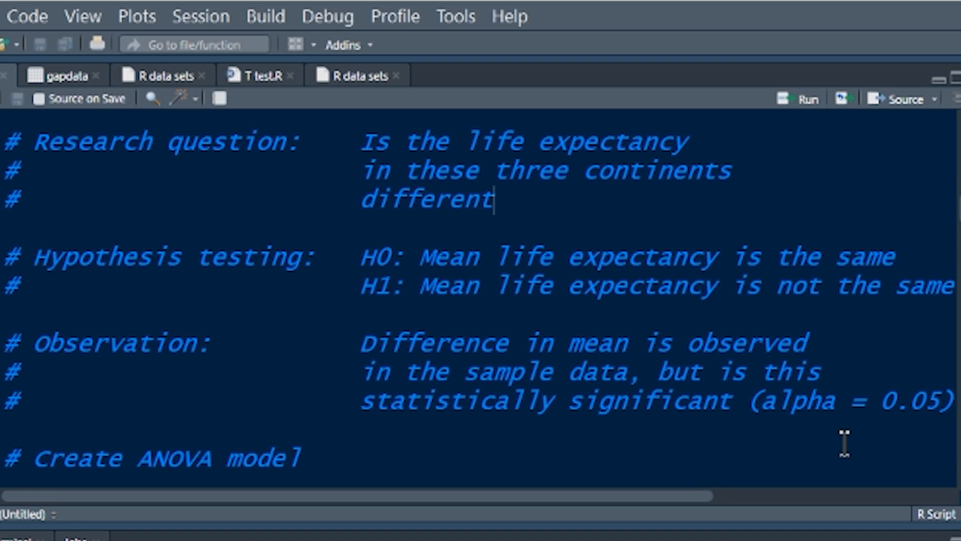
pyautogui.moveTo(827, 286)
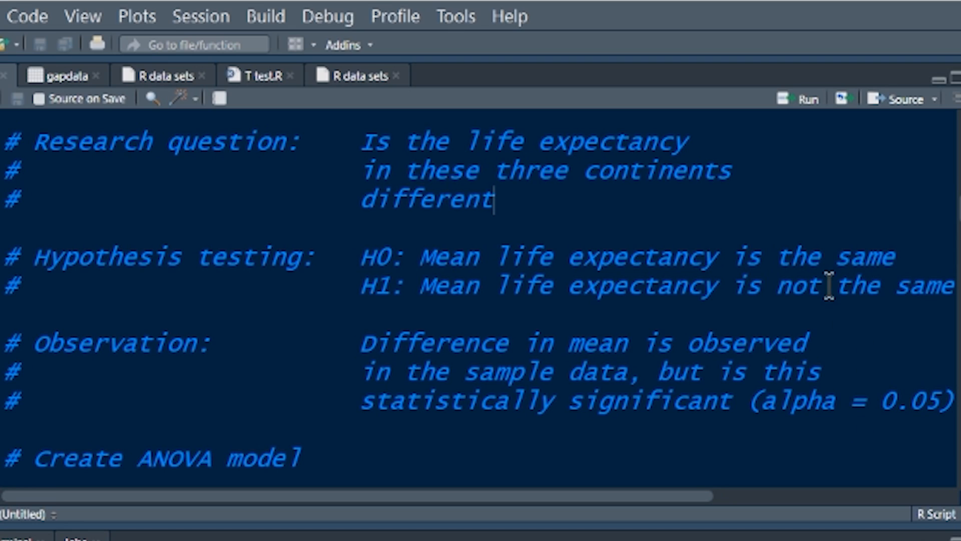
pyautogui.moveTo(470, 293)
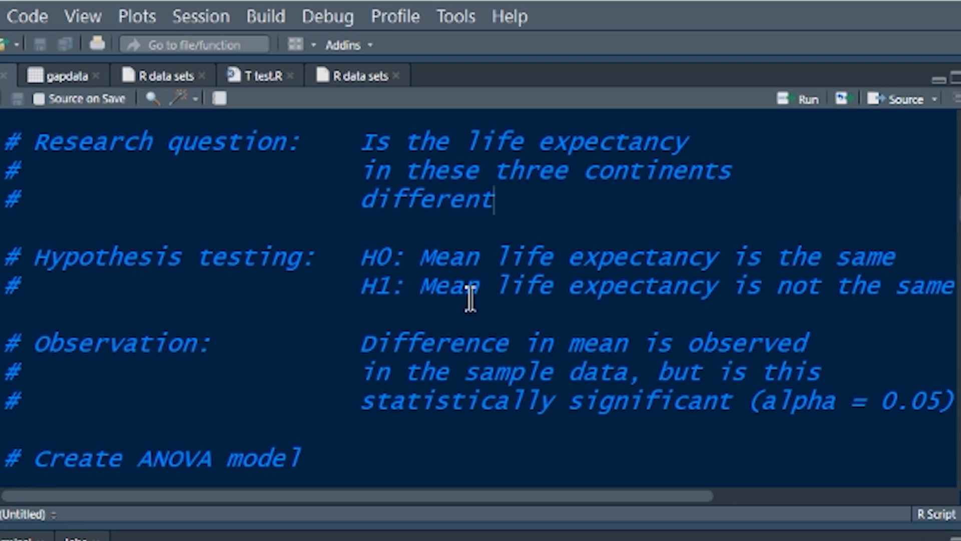
pyautogui.moveTo(726, 402)
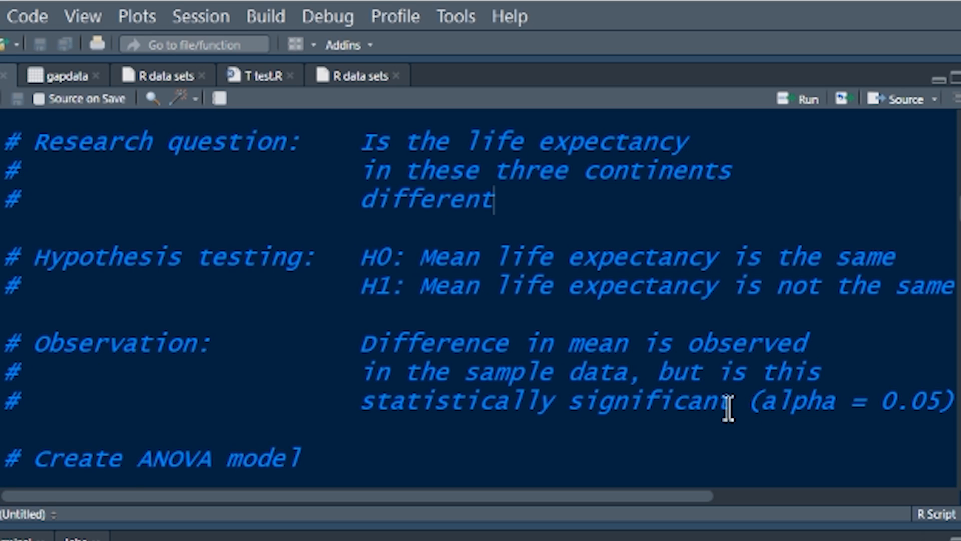
# - Scroll down to the research question and hypothesis comments
pyautogui.scroll(-3)
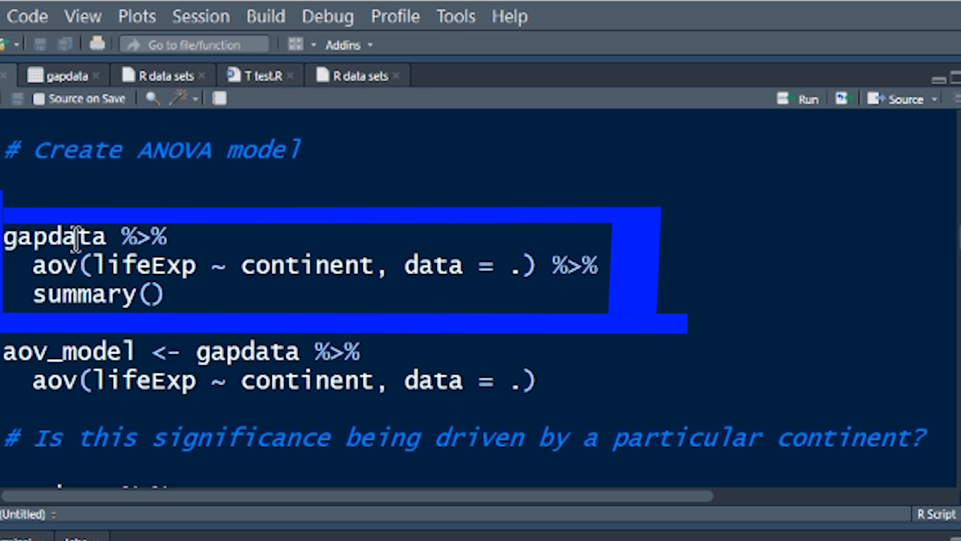
pyautogui.moveTo(49, 266)
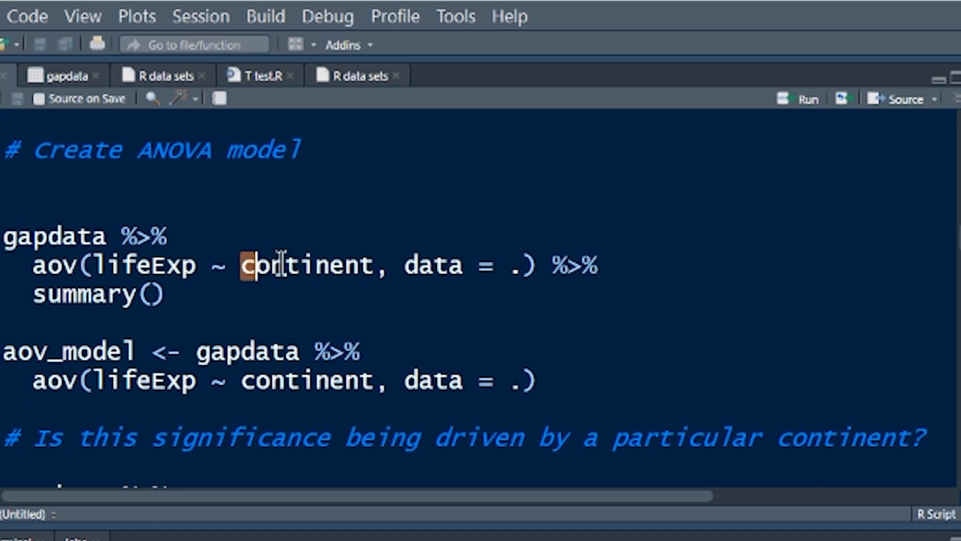
pyautogui.doubleClick(306, 266)
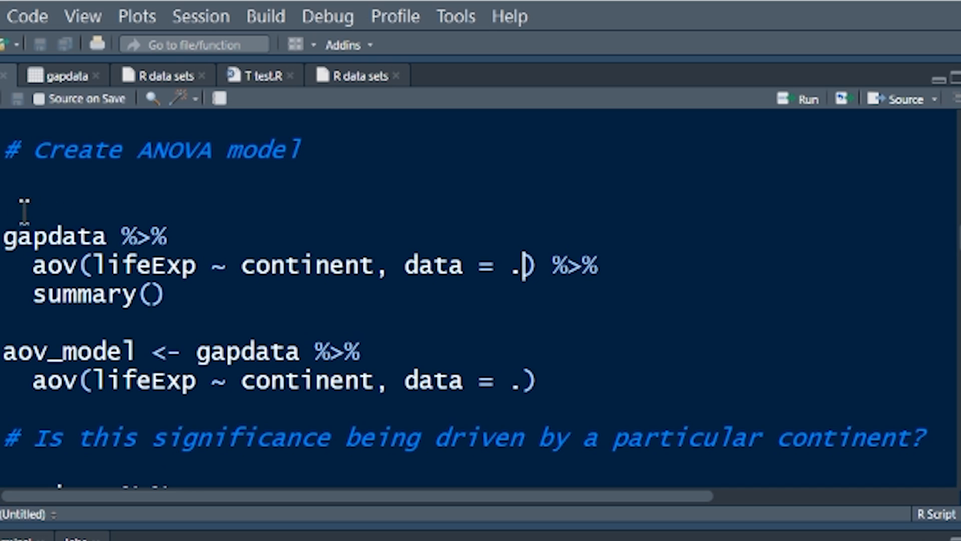
pyautogui.moveTo(140, 265)
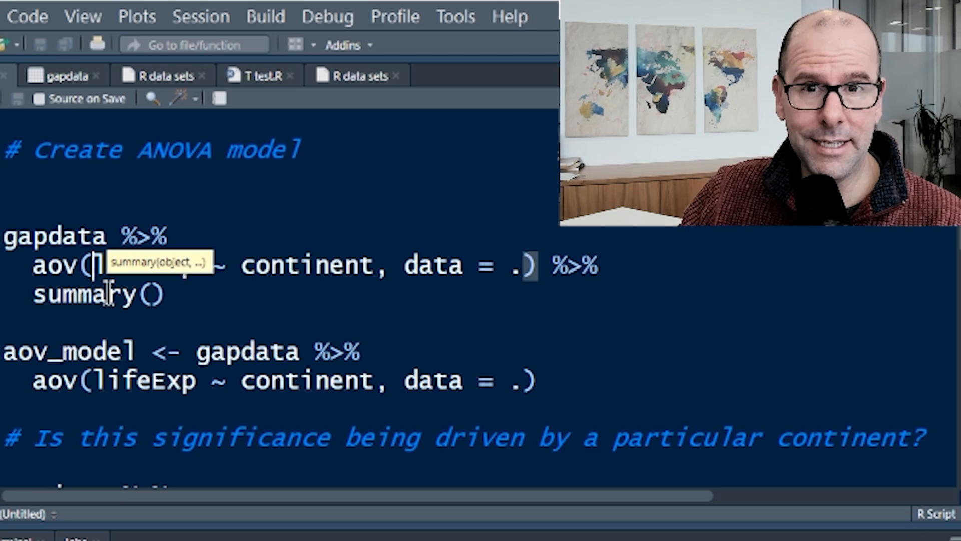
pyautogui.write('lifeExp')
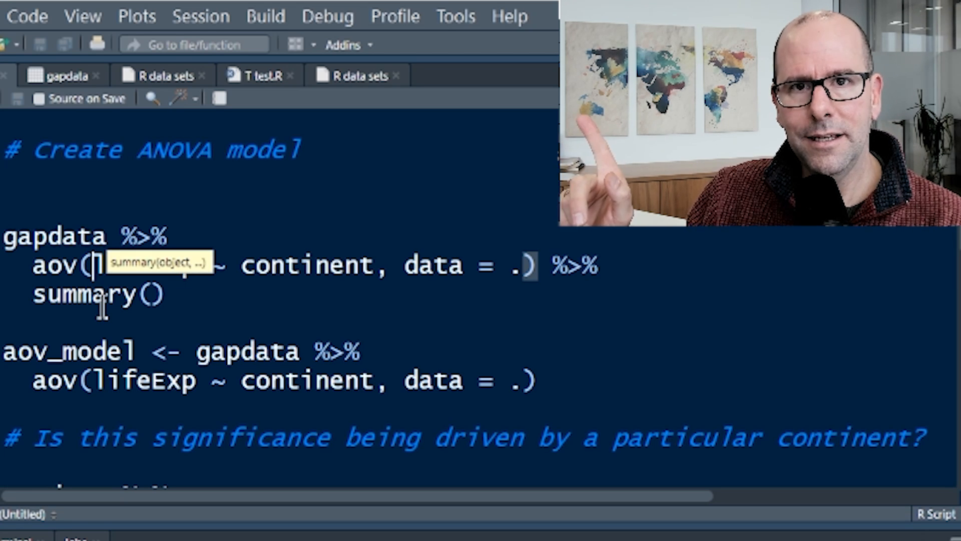
pyautogui.write('lifeExp')
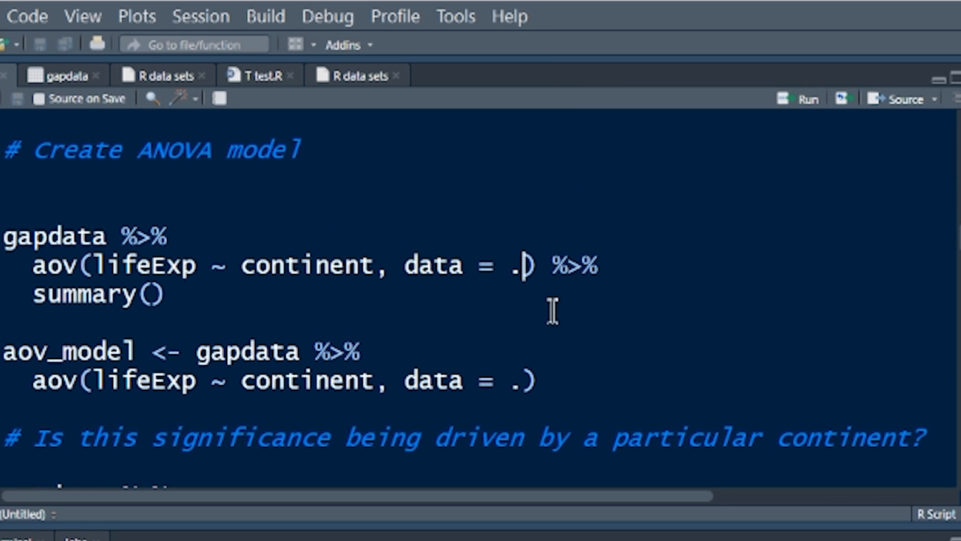
pyautogui.doubleClick(79, 293)
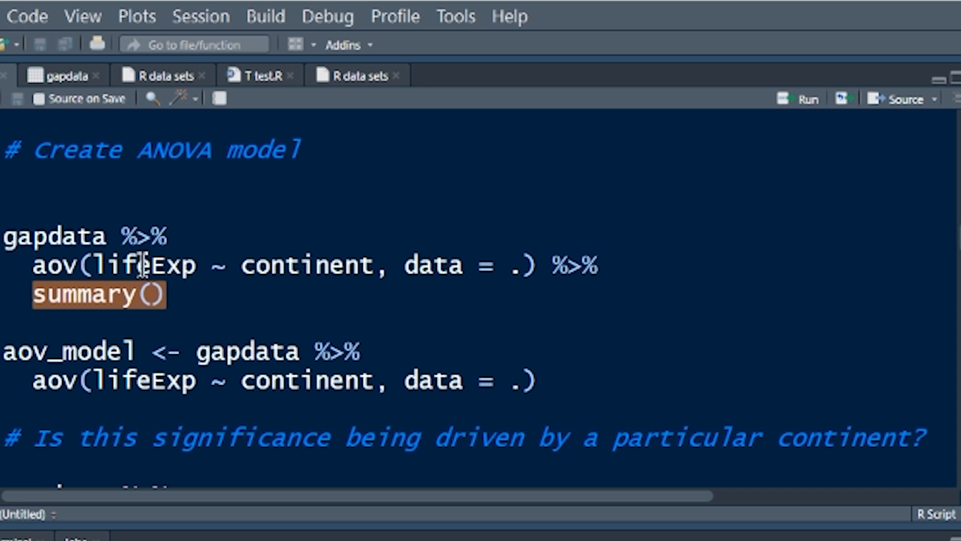
pyautogui.moveTo(190, 294)
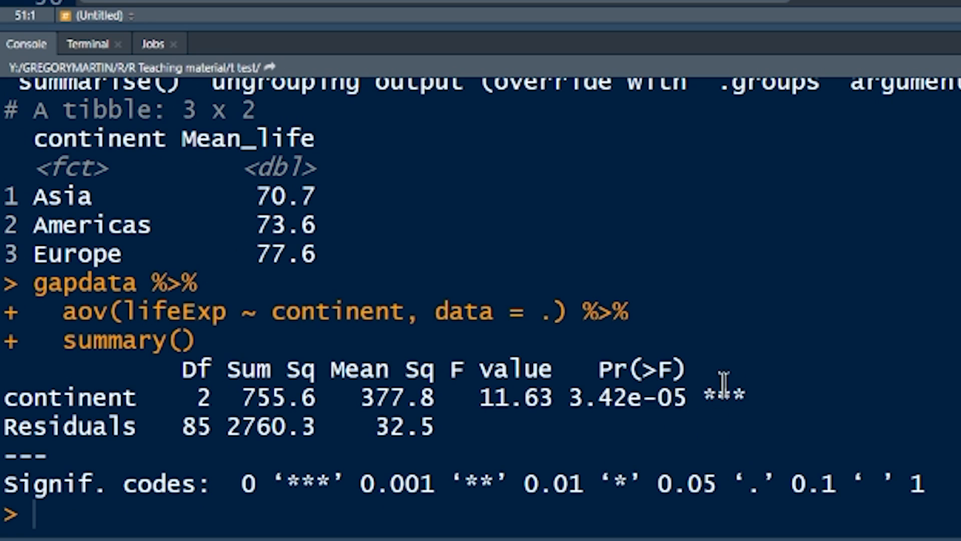
pyautogui.moveTo(690, 408)
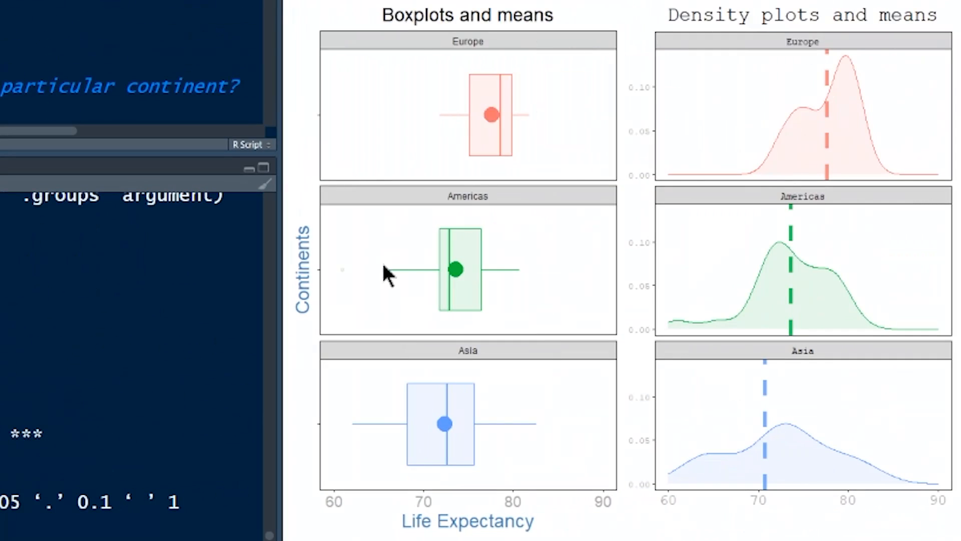
pyautogui.moveTo(503, 145)
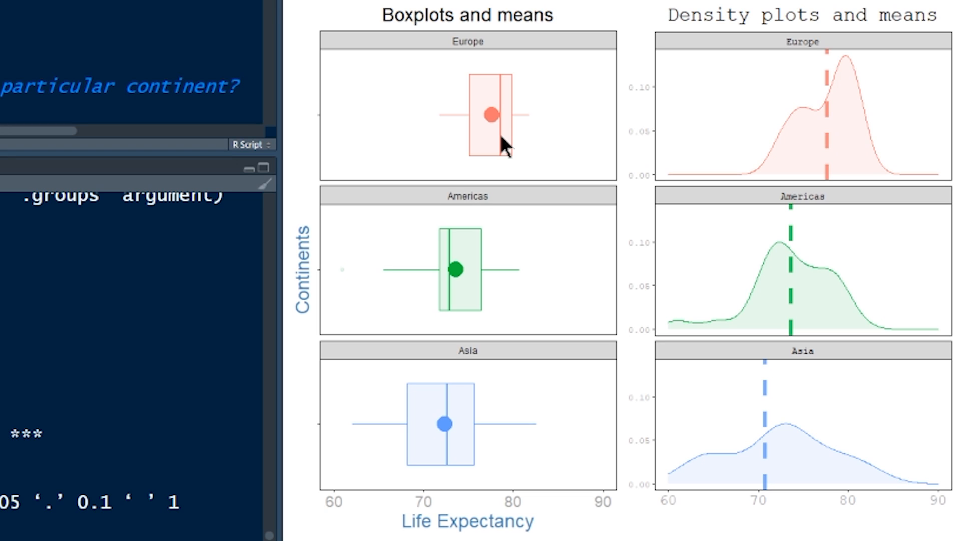
pyautogui.moveTo(540, 161)
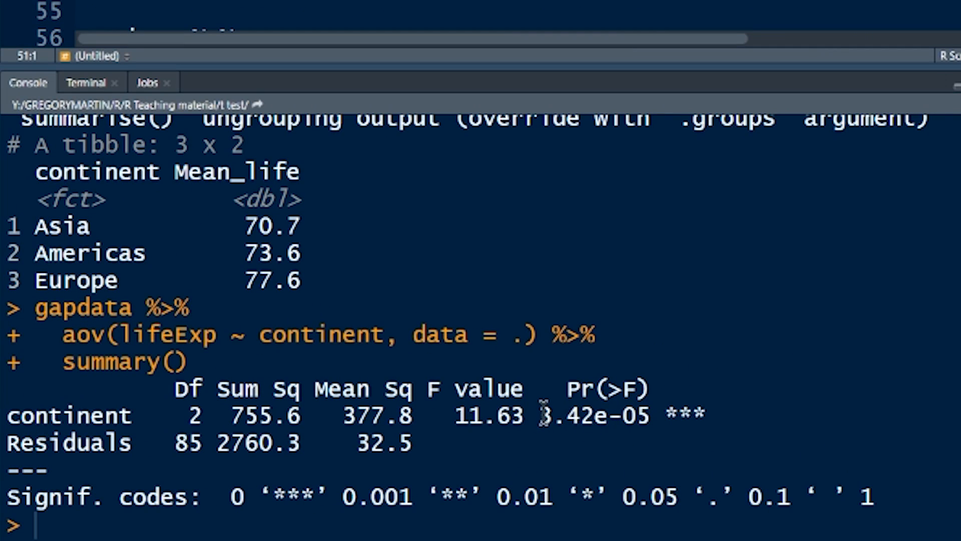
pyautogui.moveTo(538, 416); pyautogui.dragTo(661, 416)
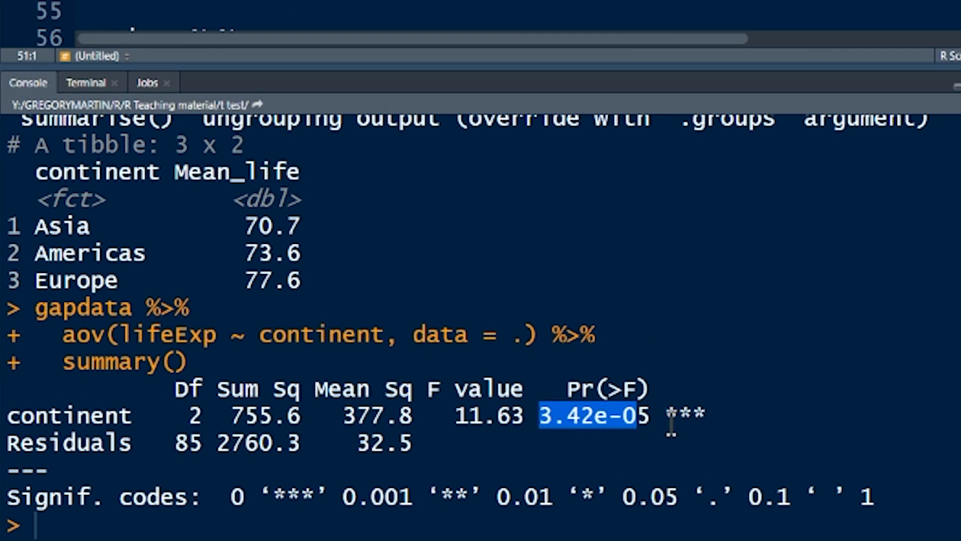
pyautogui.click(656, 416)
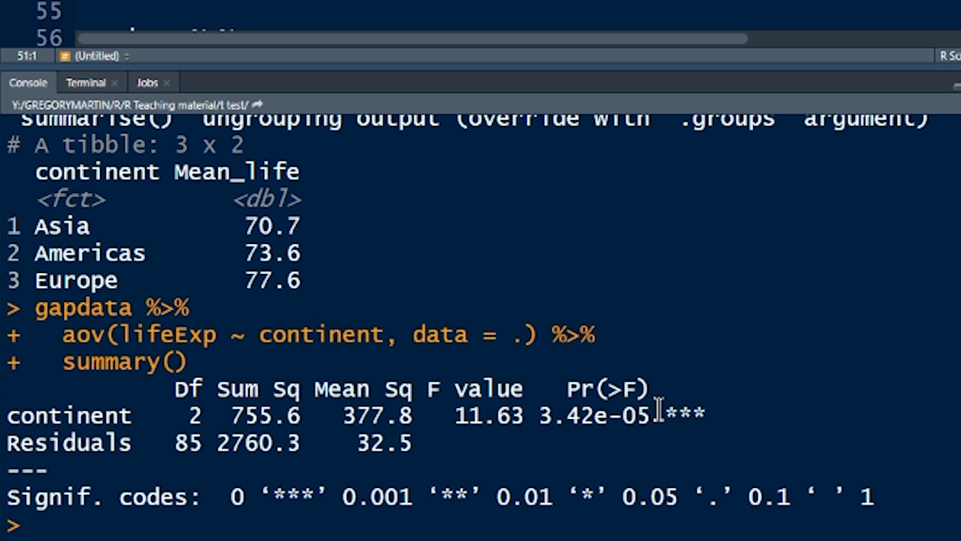
pyautogui.moveTo(569, 429)
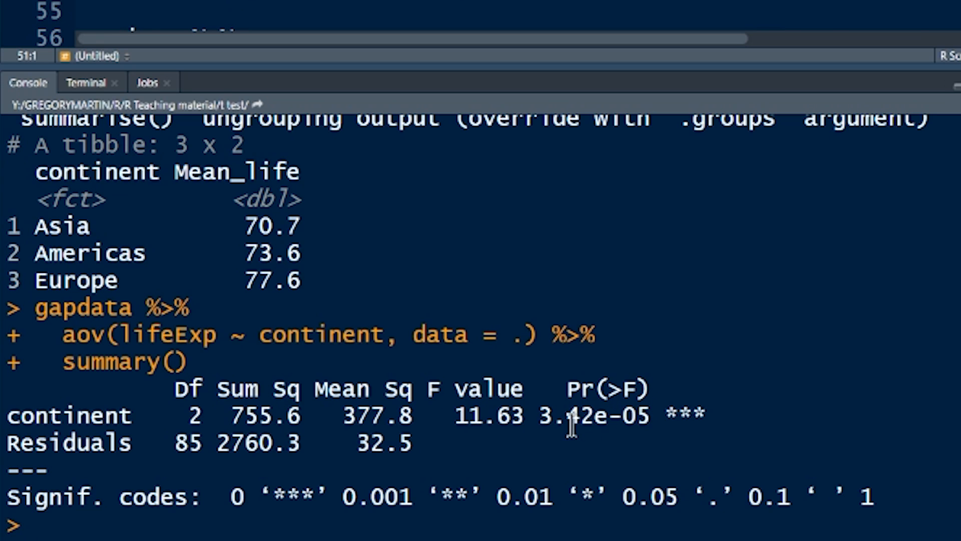
pyautogui.moveTo(609, 423)
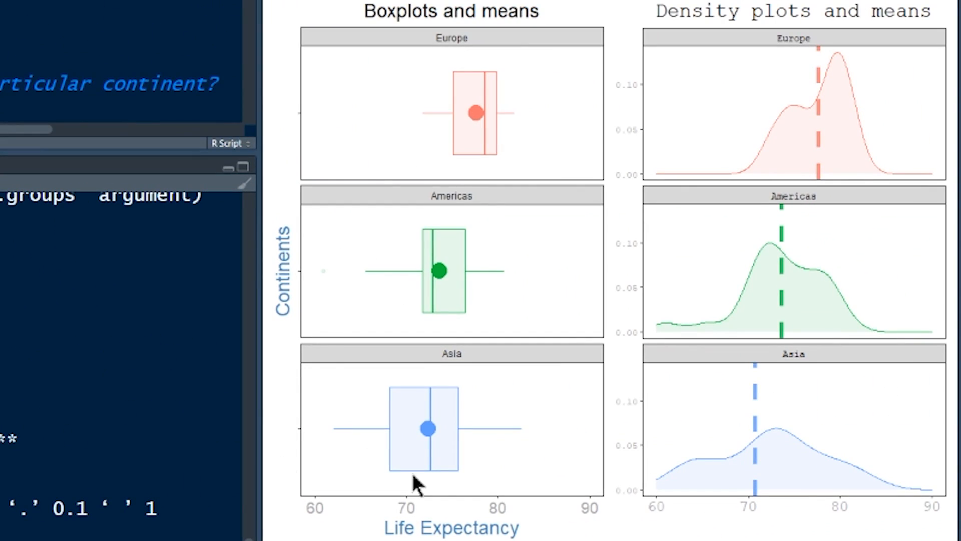
pyautogui.moveTo(551, 230)
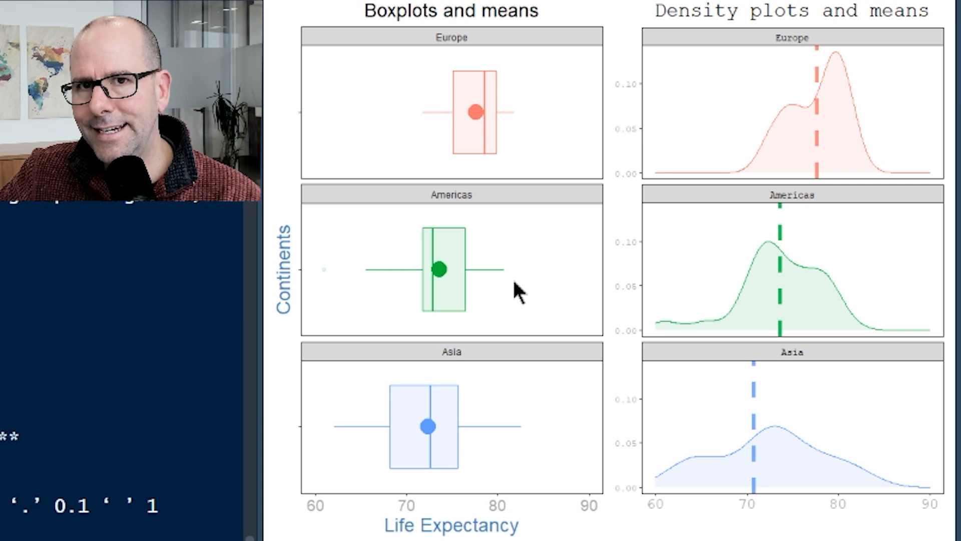
pyautogui.moveTo(524, 237)
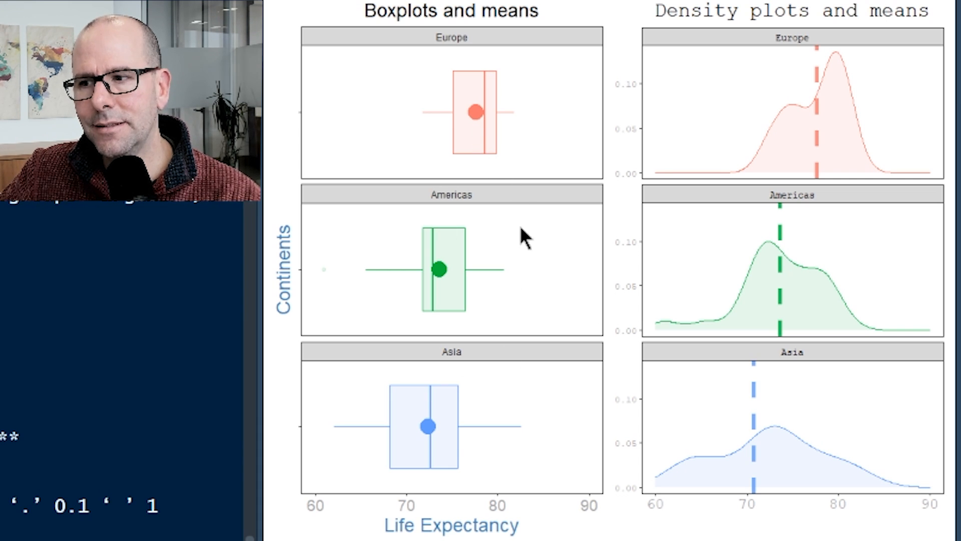
pyautogui.moveTo(502, 175)
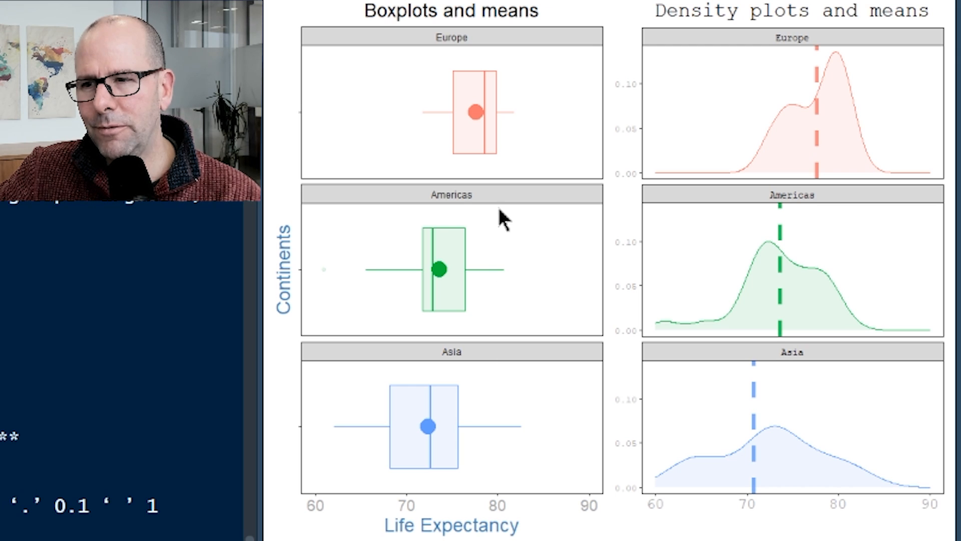
pyautogui.moveTo(463, 307)
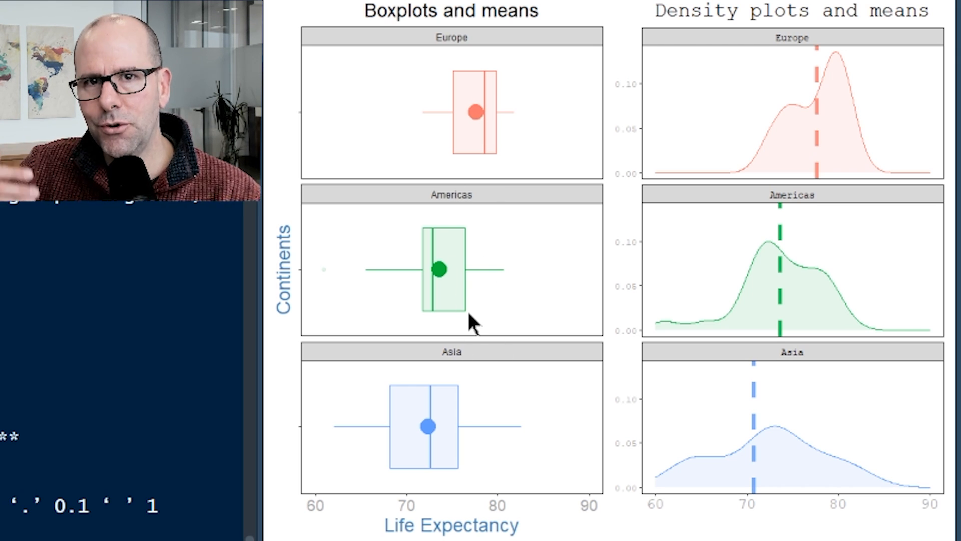
pyautogui.moveTo(484, 258)
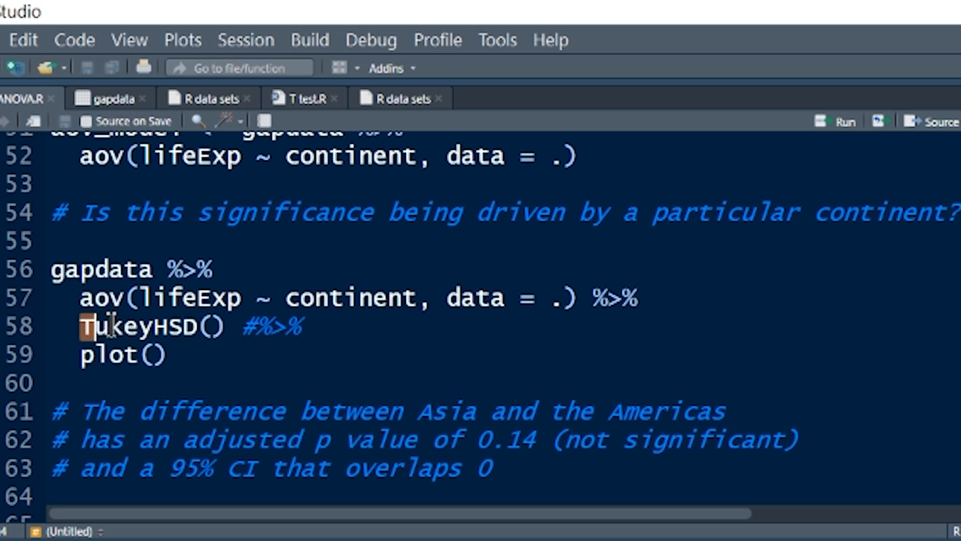
# - Select the word TukeyHSD in the aov pipeline line
pyautogui.doubleClick(138, 326)
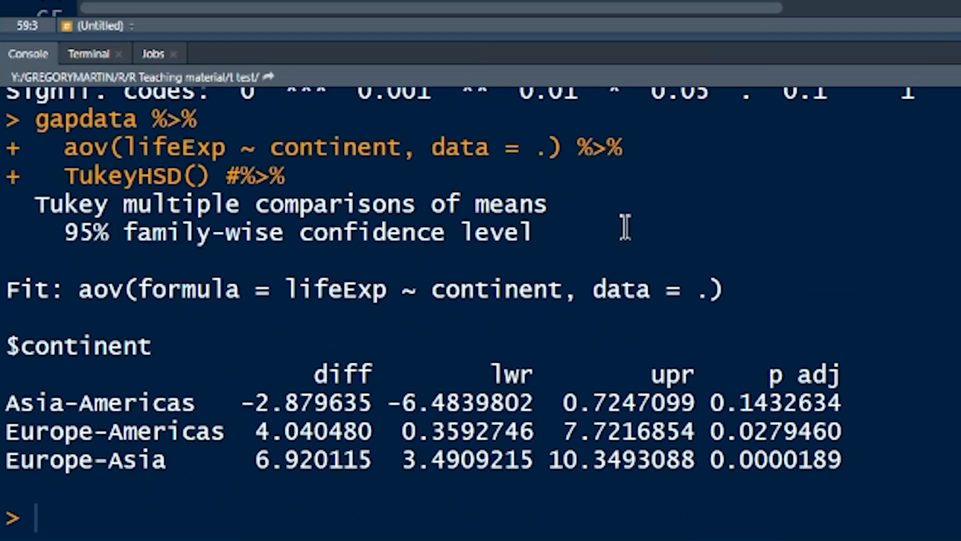
pyautogui.moveTo(641, 240)
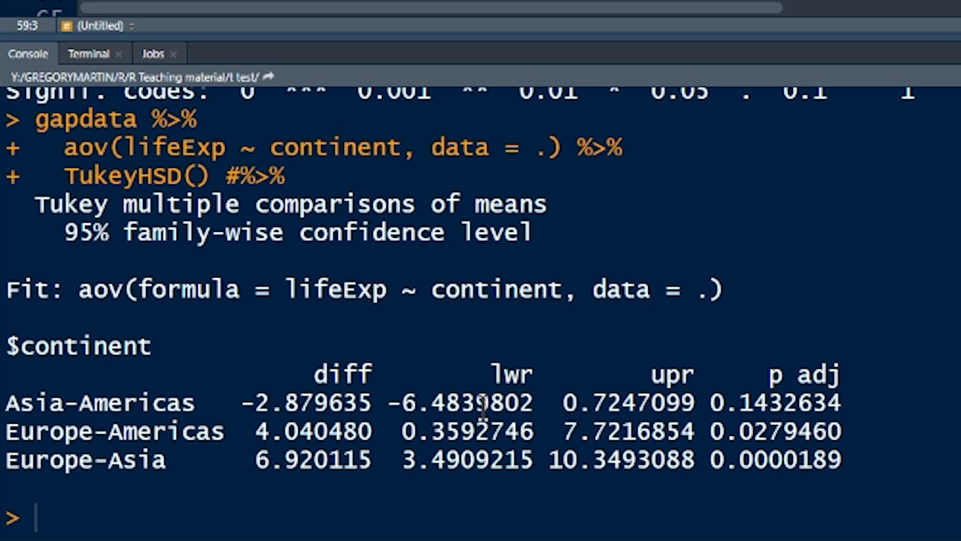
pyautogui.moveTo(555, 393)
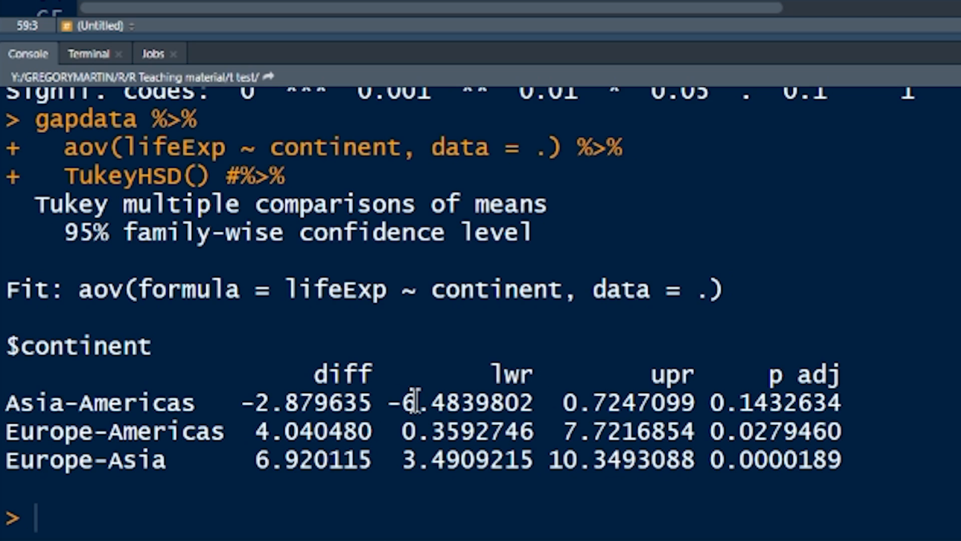
pyautogui.moveTo(592, 401)
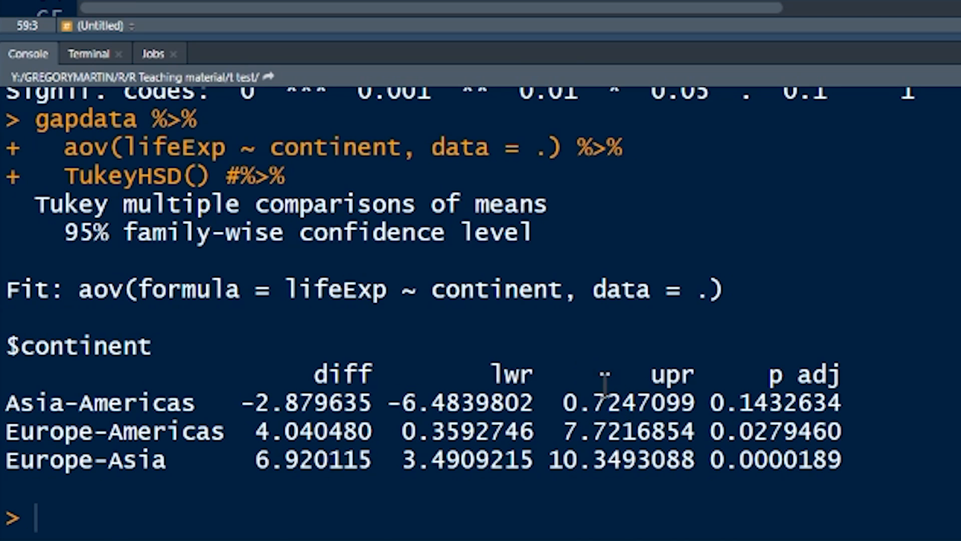
pyautogui.moveTo(613, 401)
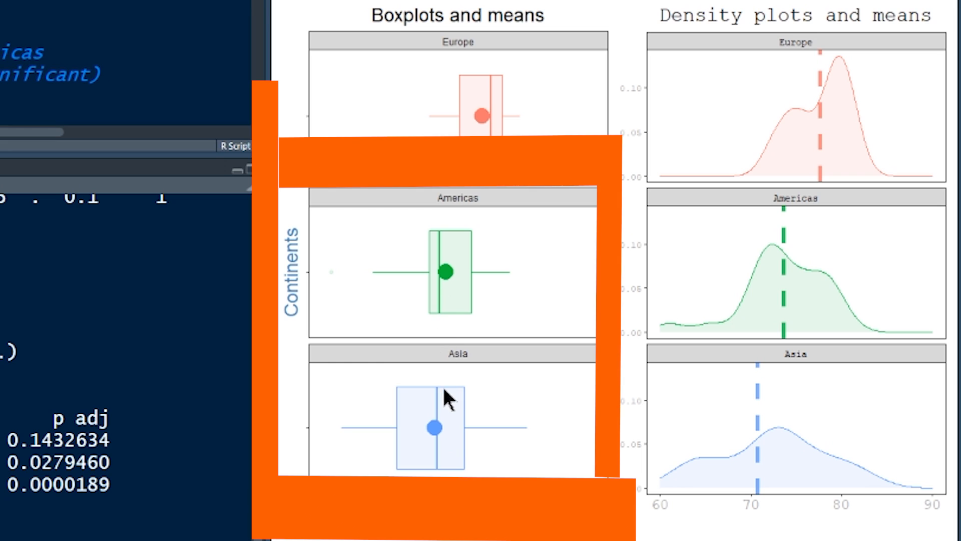
pyautogui.moveTo(448, 401)
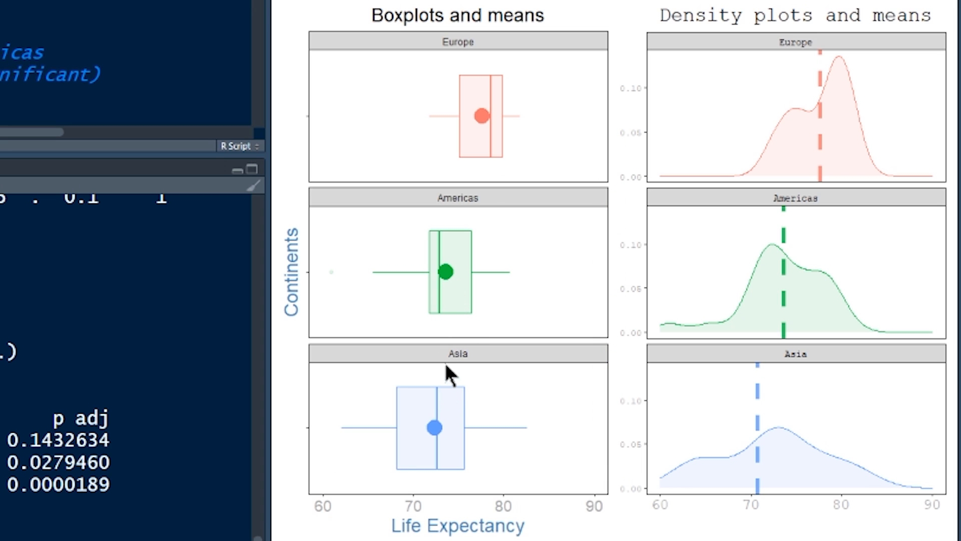
pyautogui.moveTo(454, 309)
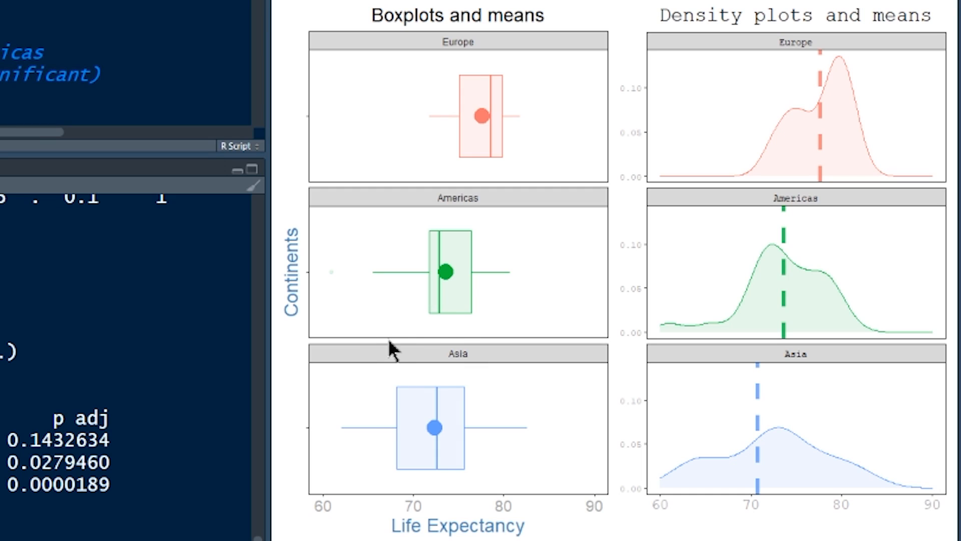
pyautogui.moveTo(229, 429)
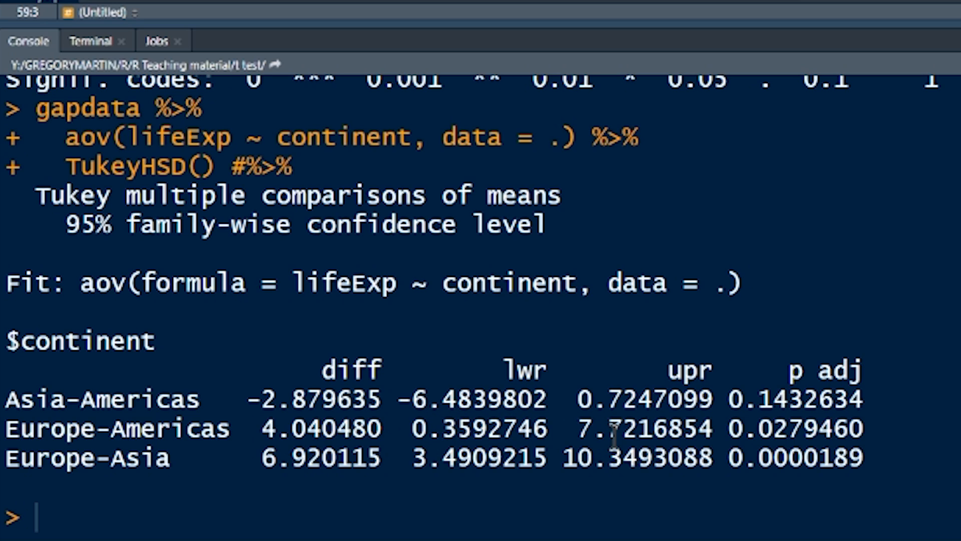
pyautogui.moveTo(625, 428)
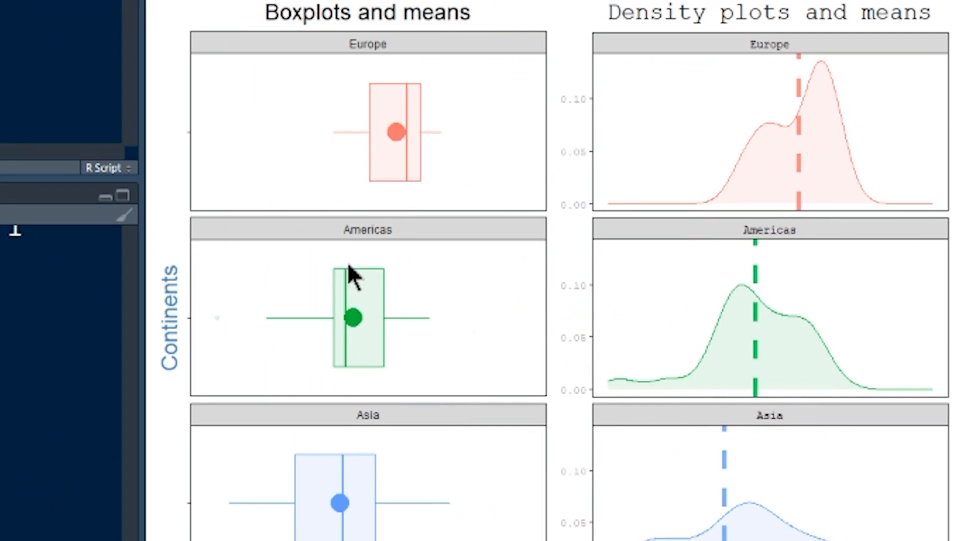
pyautogui.moveTo(408, 132)
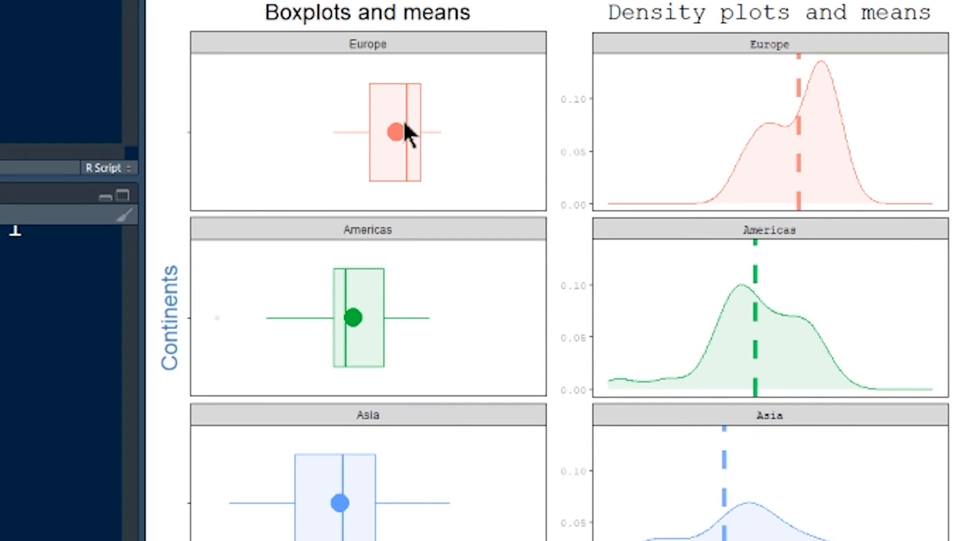
pyautogui.moveTo(361, 309)
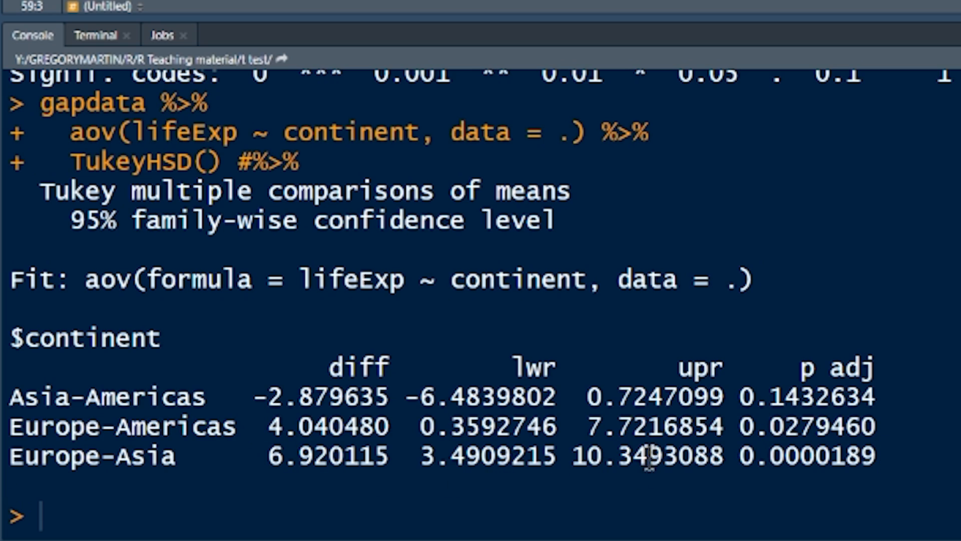
pyautogui.moveTo(644, 484)
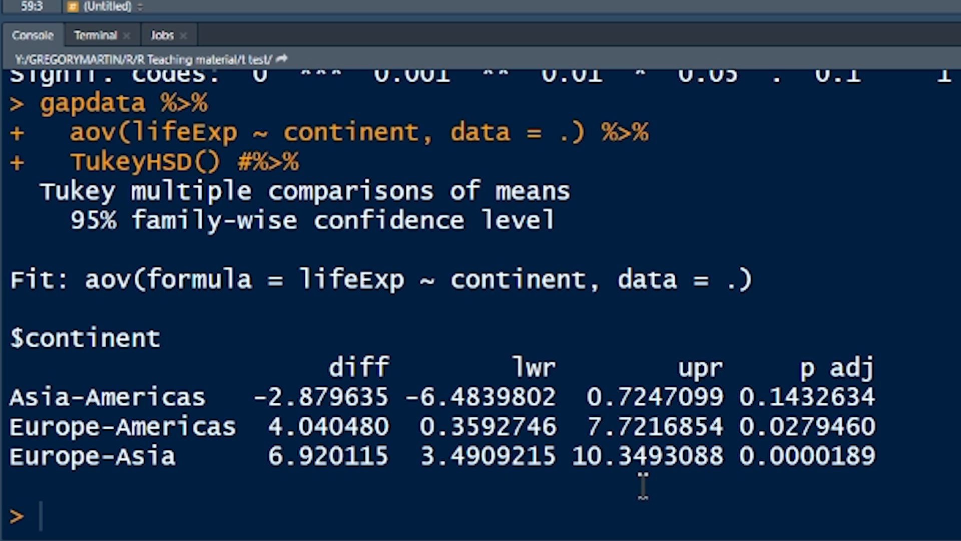
pyautogui.moveTo(846, 457)
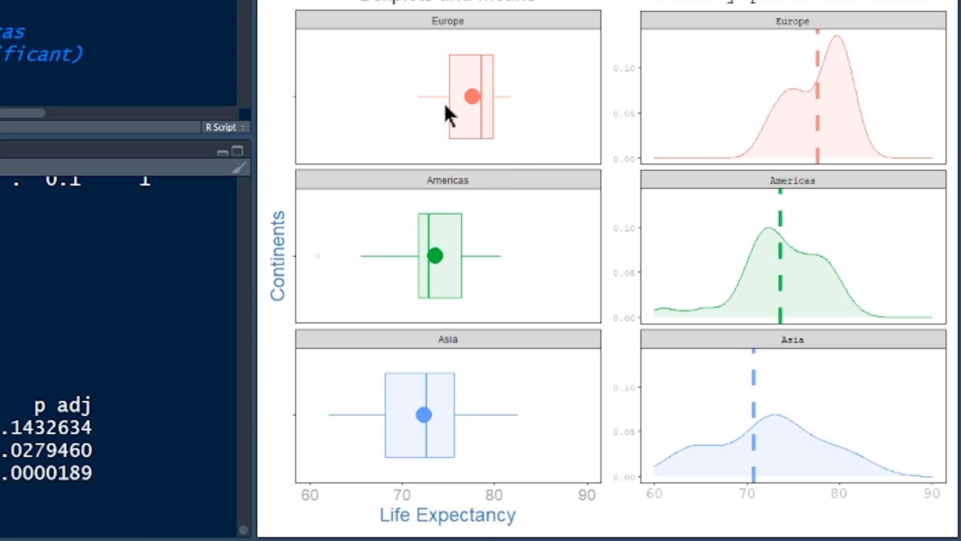
pyautogui.moveTo(393, 456)
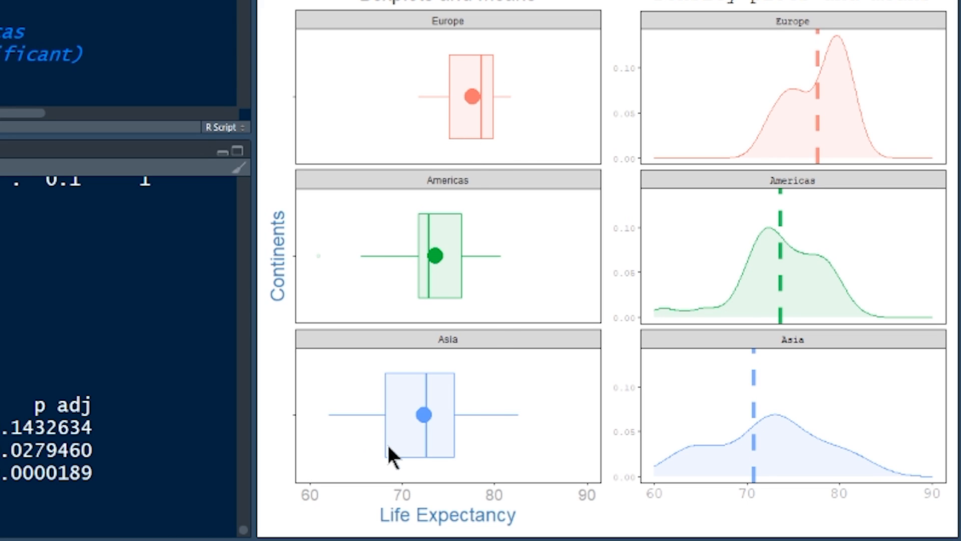
pyautogui.moveTo(484, 443)
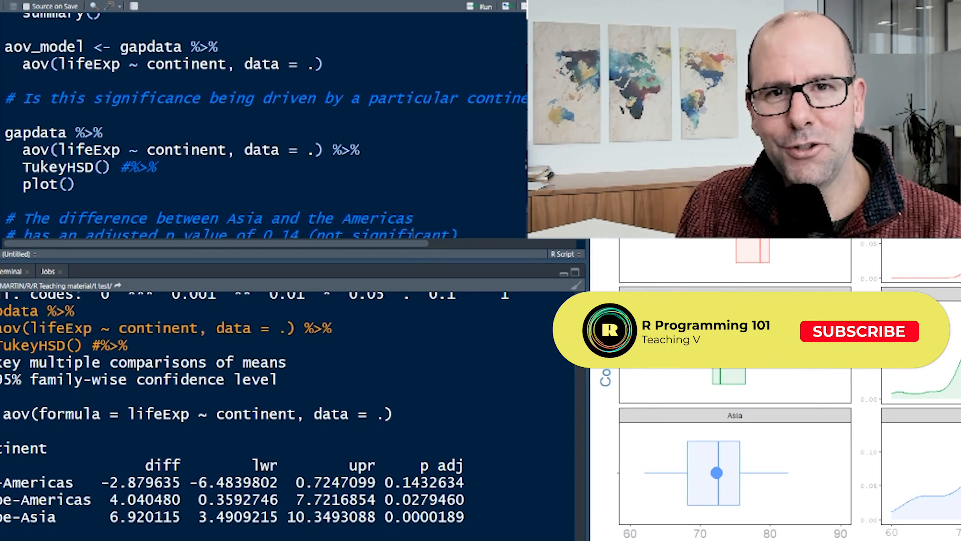
# - Restore the layout showing Source, Console and Plots panes together
pyautogui.click(859, 331)
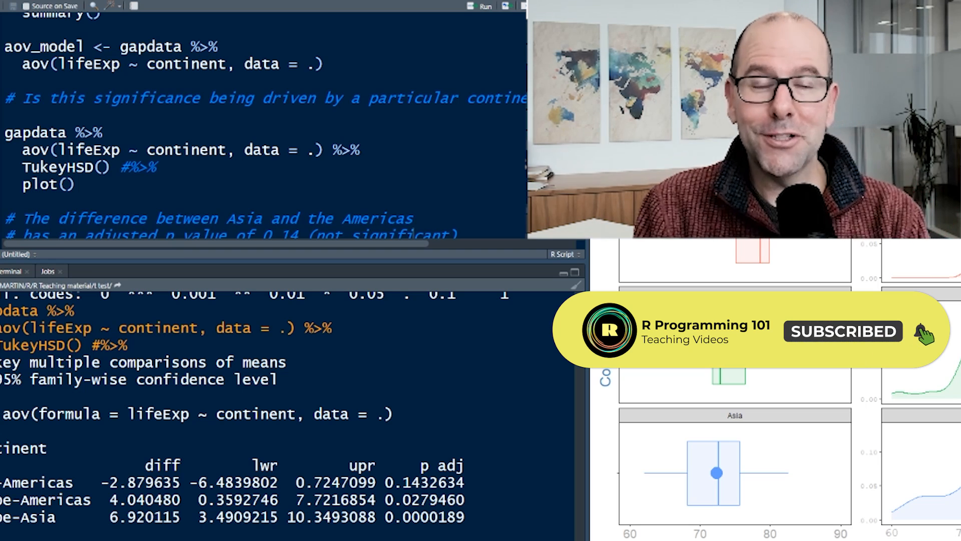